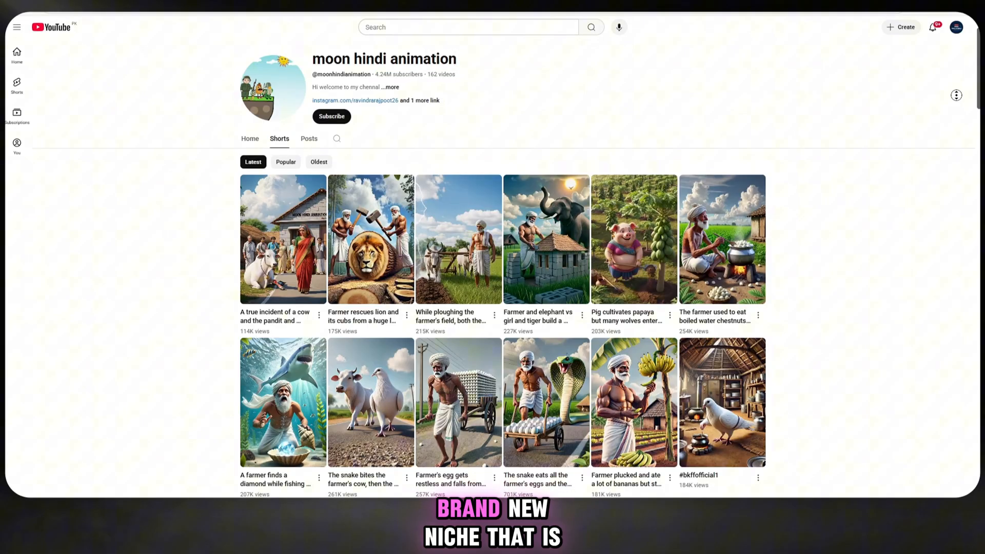
# Scroll down through the earlier ChatGPT conversation to reach the message box.
pyautogui.scroll(-3)
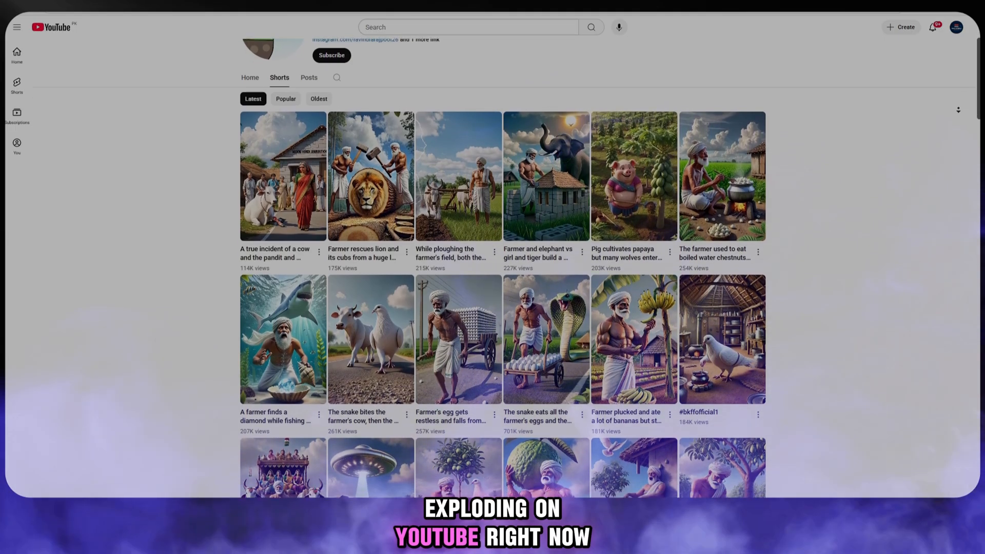
pyautogui.scroll(-3)
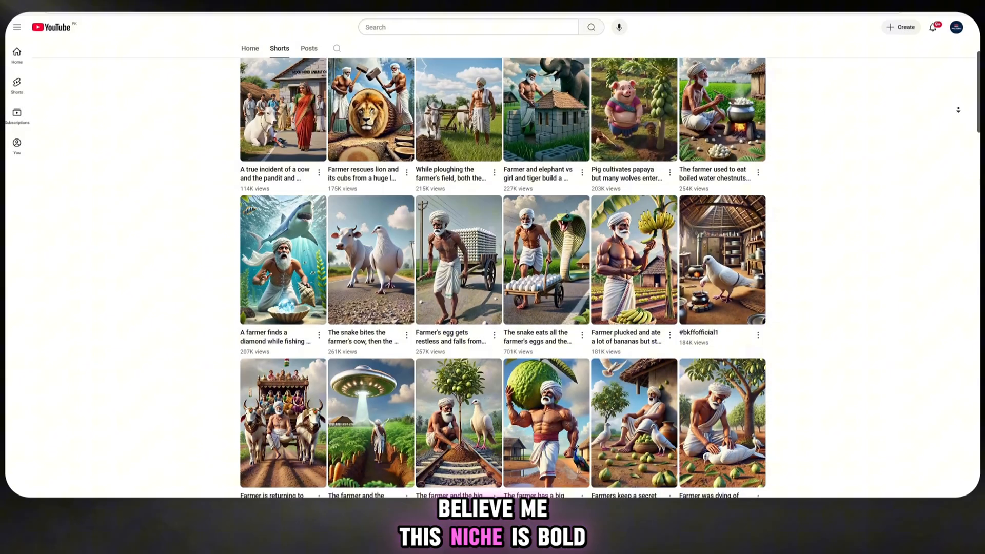
pyautogui.scroll(-3)
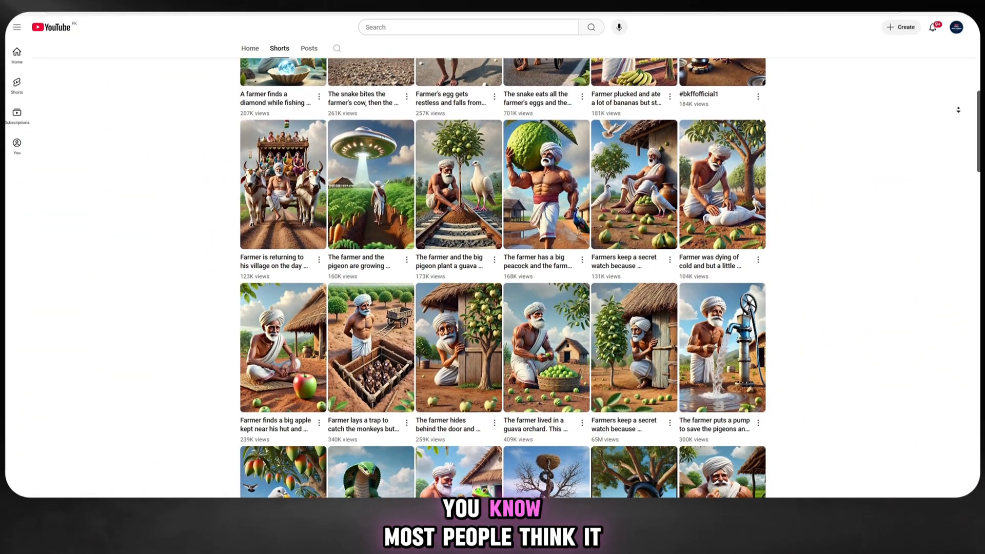
pyautogui.scroll(-3)
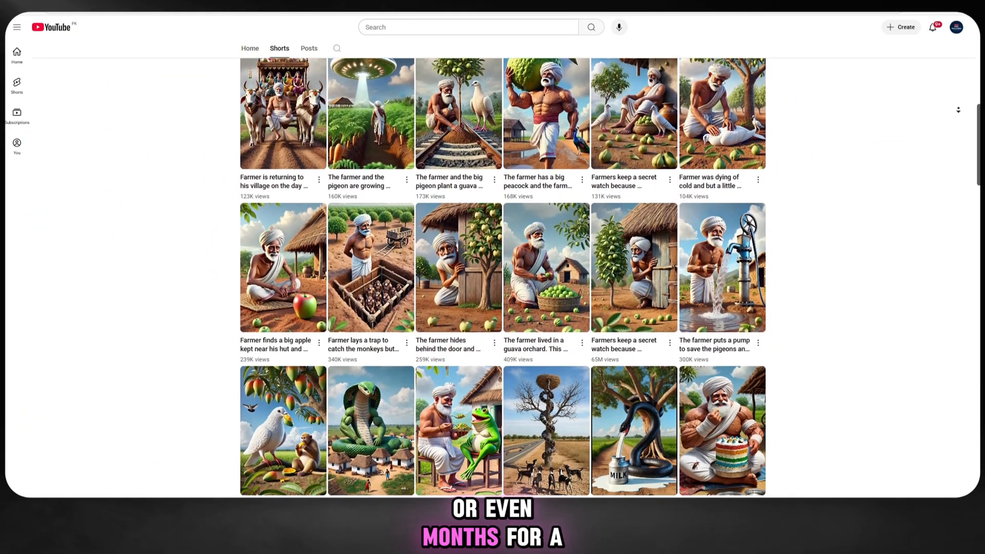
pyautogui.scroll(-3)
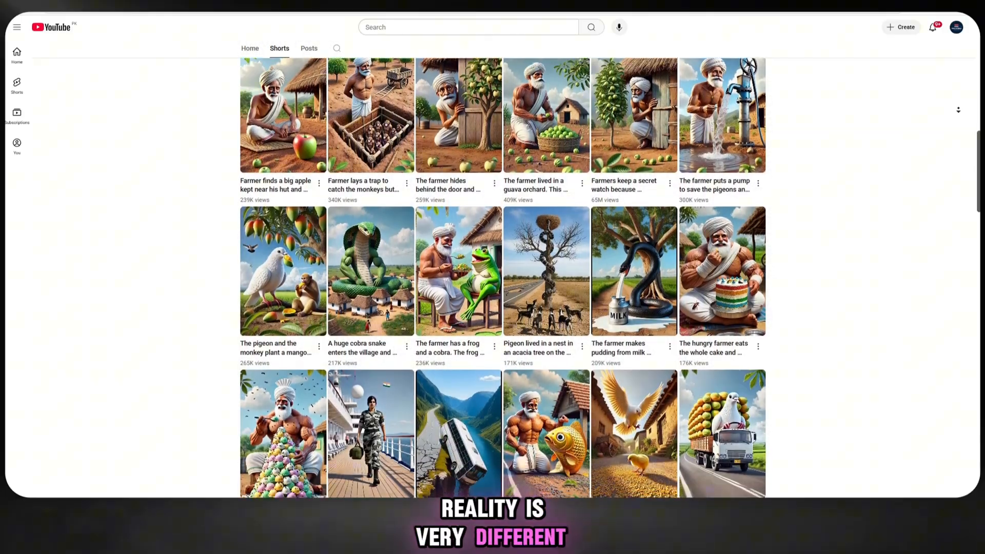
pyautogui.scroll(-3)
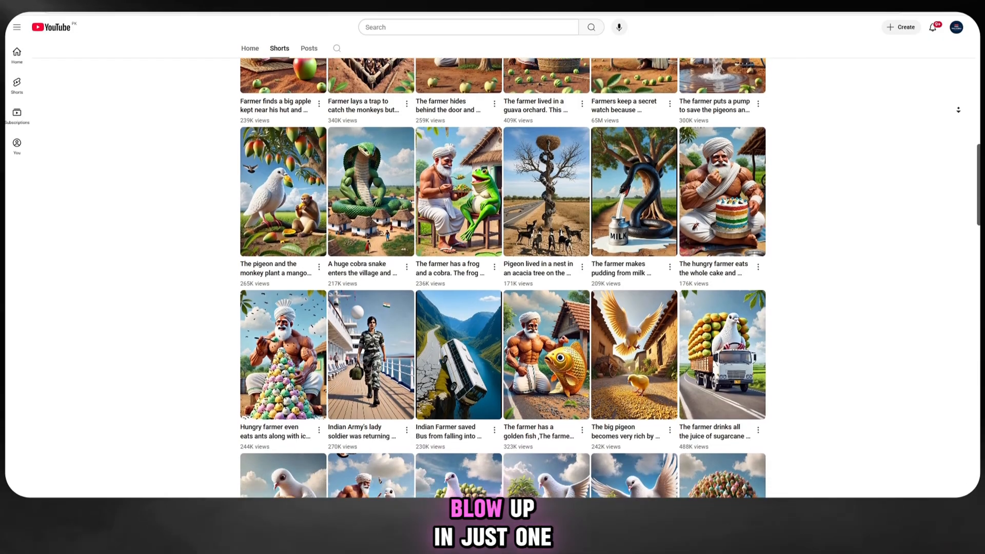
pyautogui.scroll(-3)
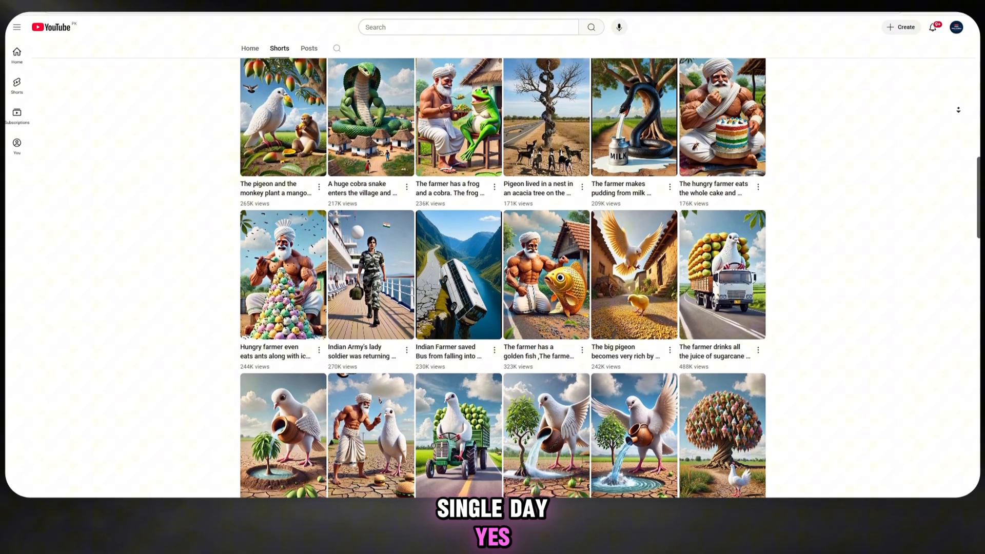
pyautogui.scroll(-3)
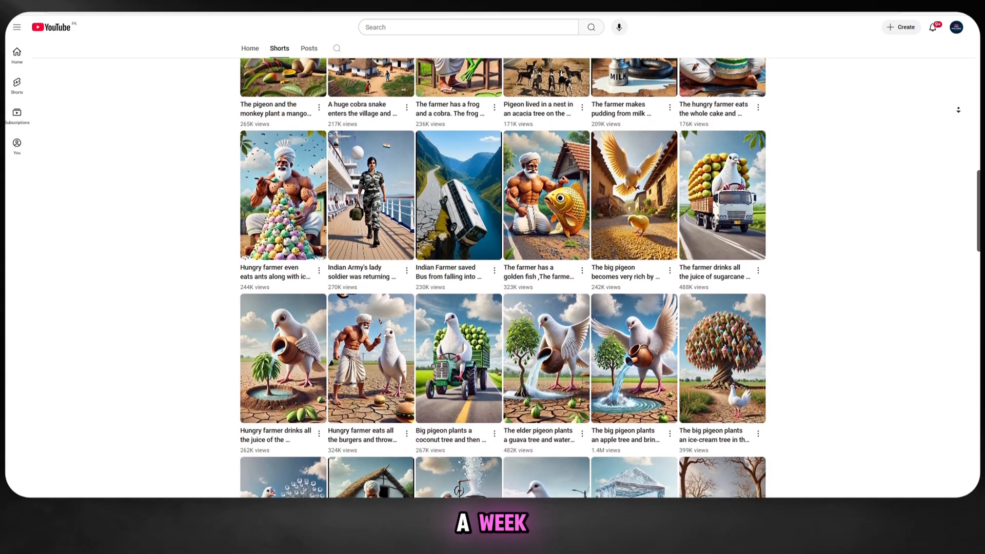
pyautogui.scroll(-3)
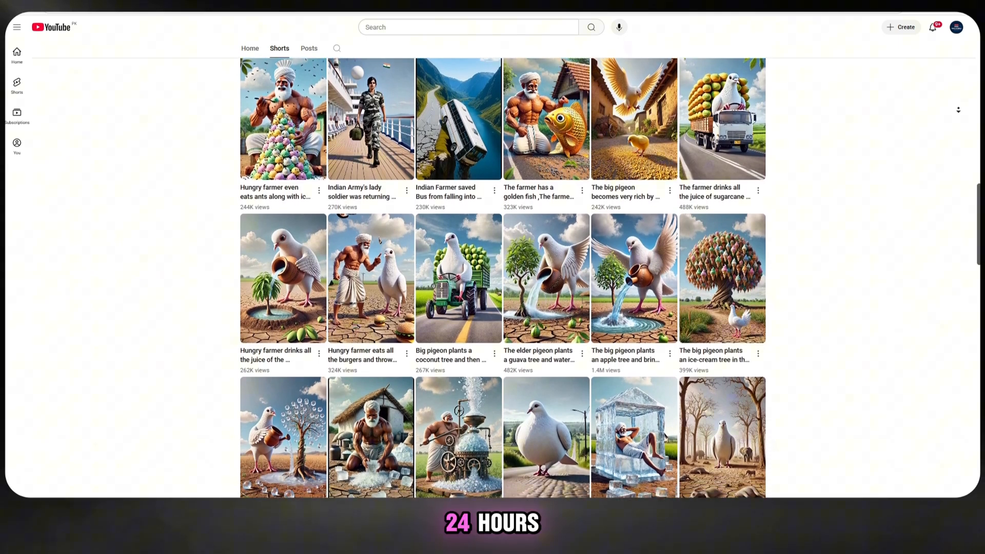
pyautogui.scroll(-3)
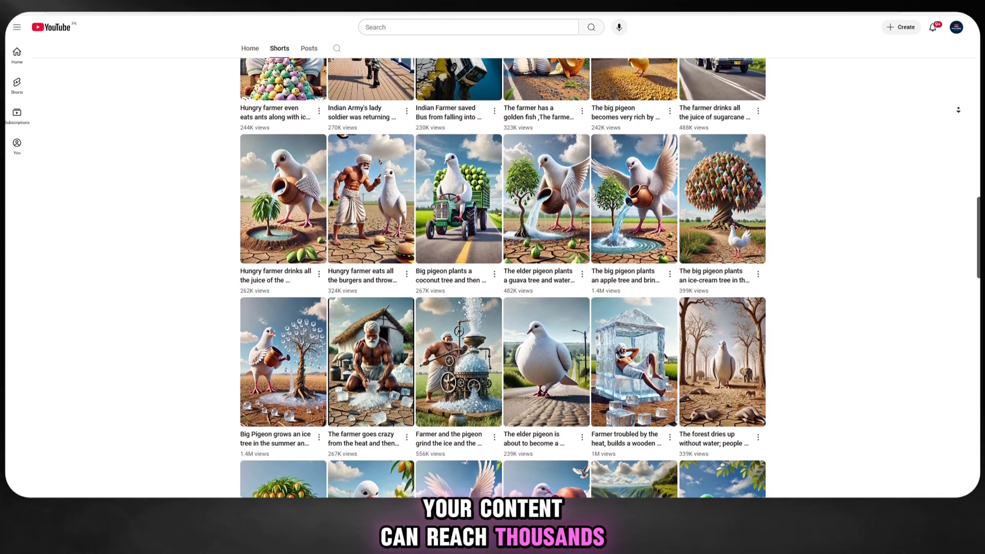
pyautogui.scroll(-3)
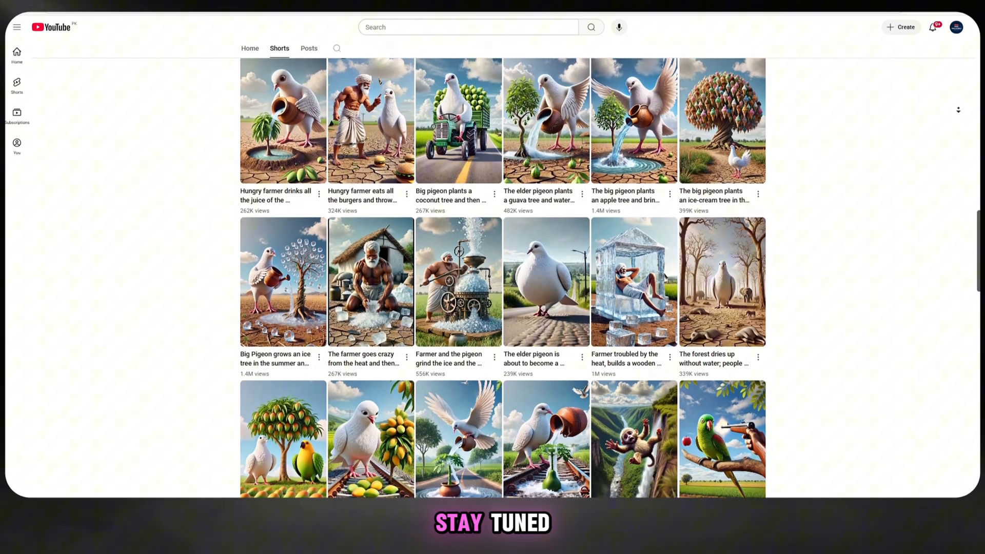
pyautogui.scroll(-3)
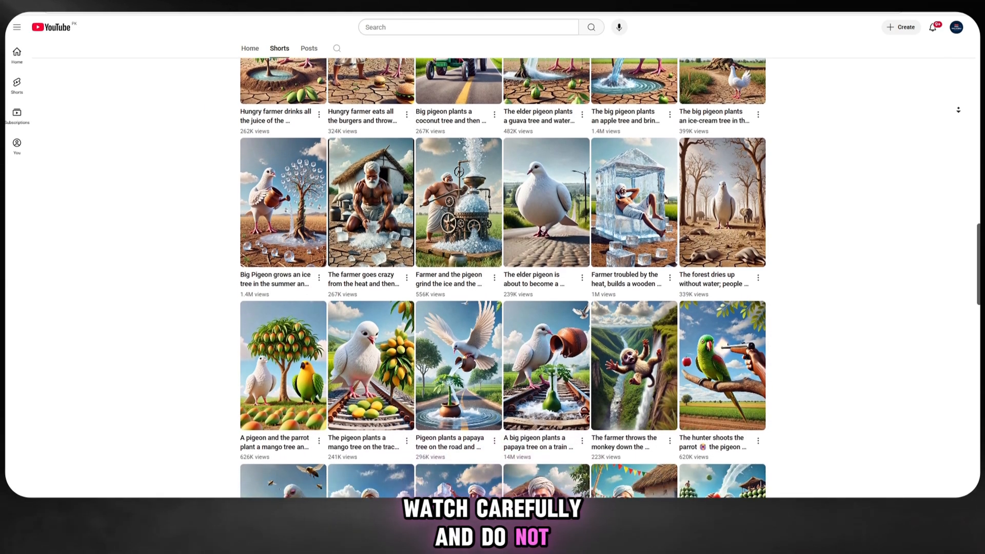
pyautogui.scroll(-3)
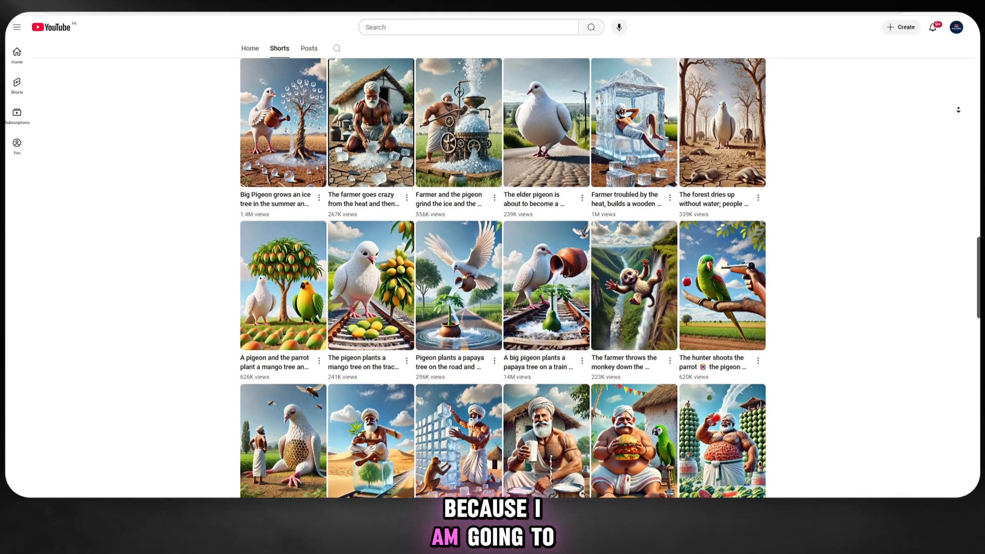
pyautogui.scroll(-3)
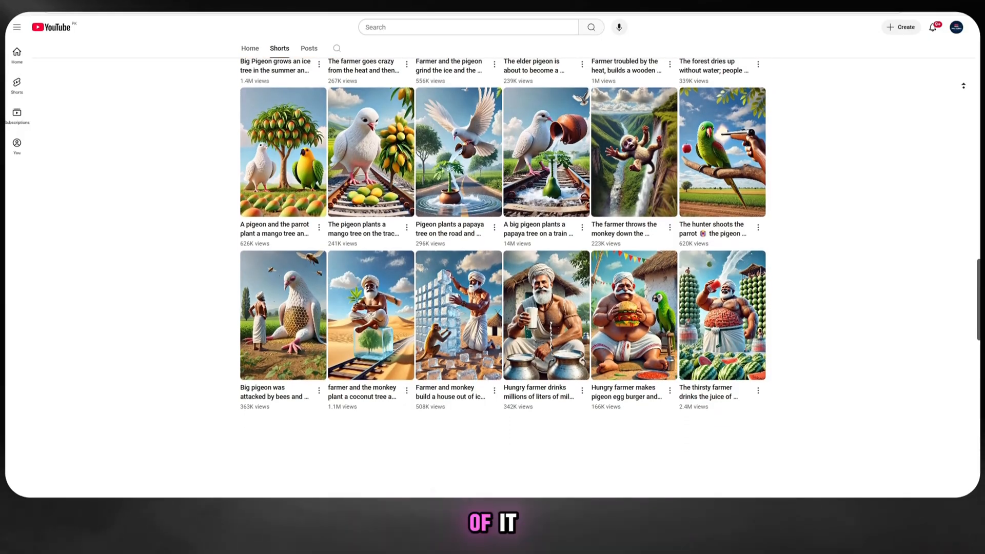
pyautogui.scroll(-3)
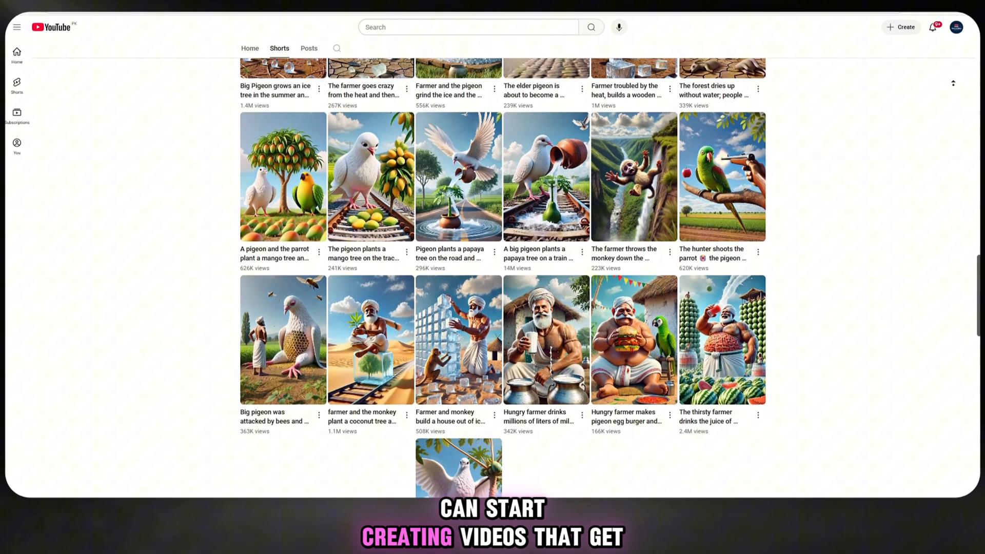
pyautogui.scroll(-3)
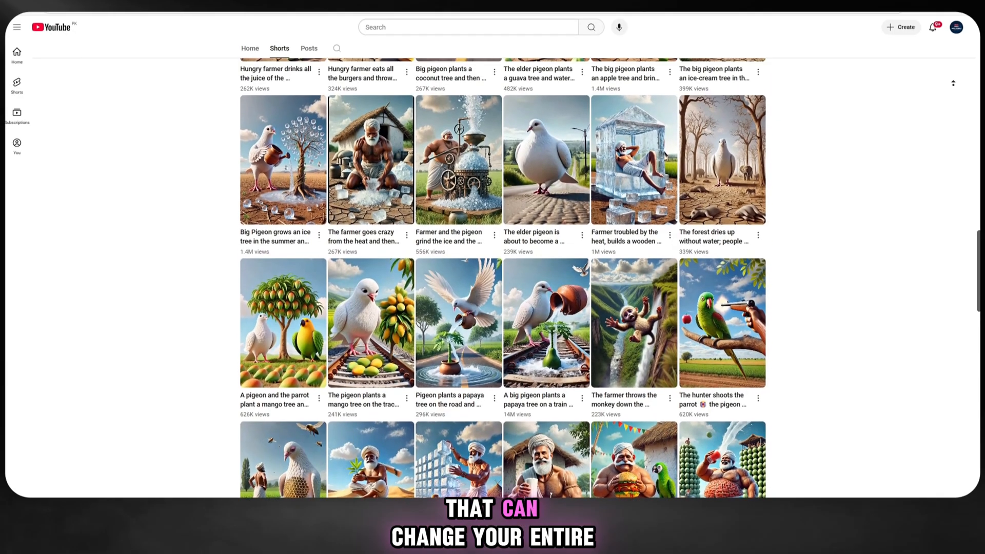
pyautogui.scroll(-3)
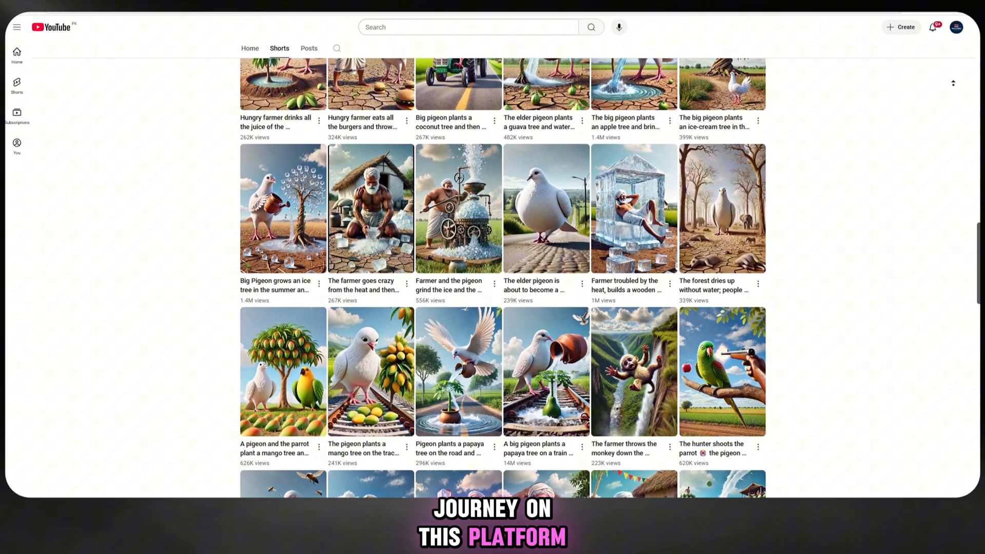
pyautogui.scroll(-3)
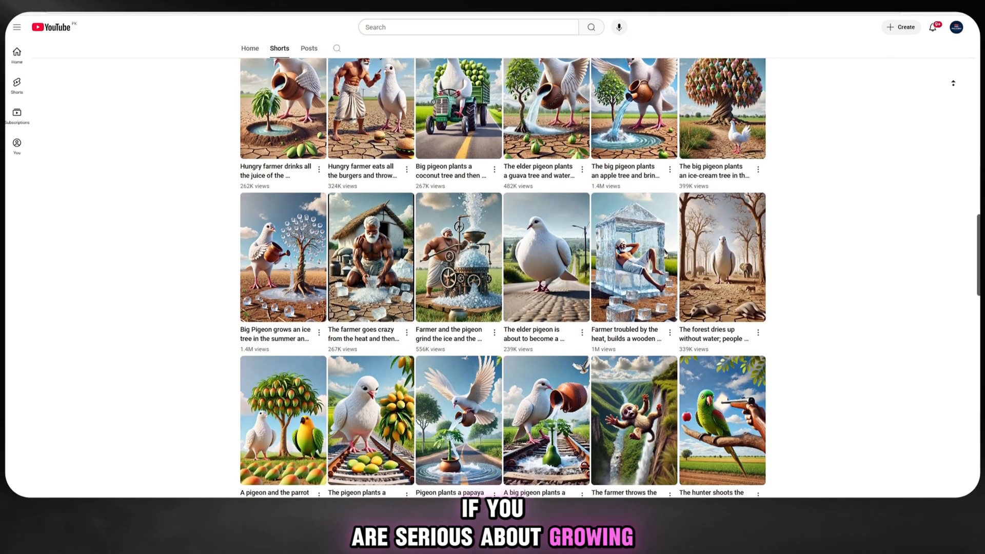
pyautogui.scroll(-3)
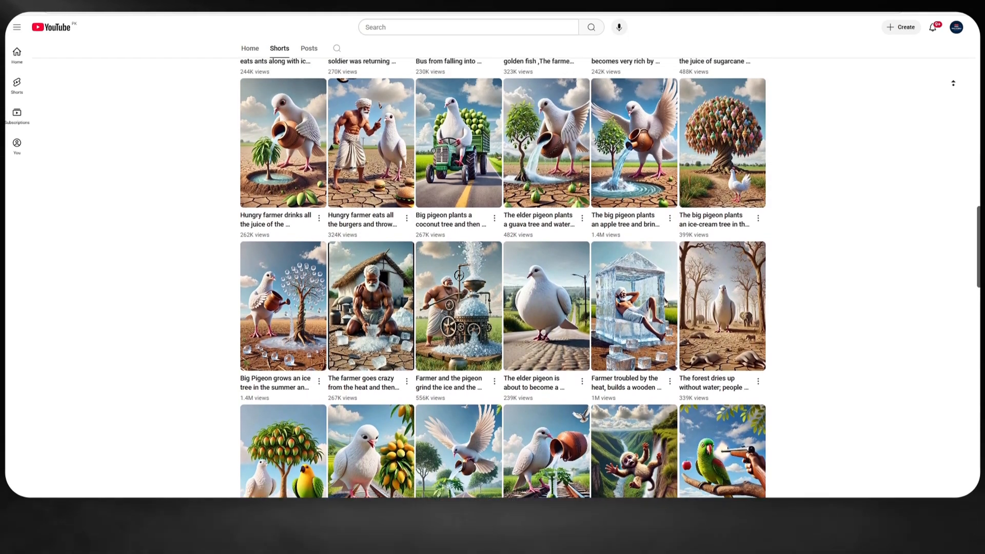
pyautogui.scroll(-3)
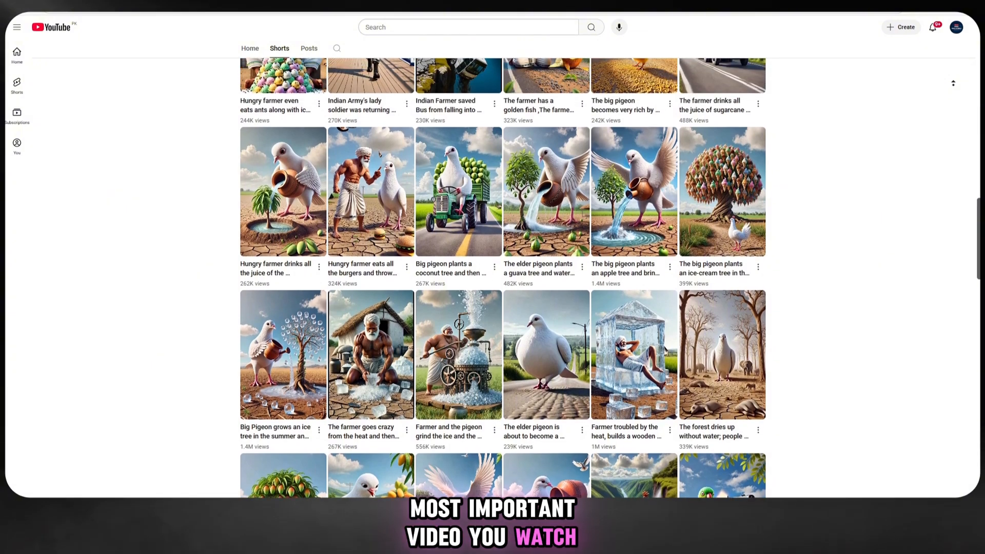
pyautogui.scroll(-3)
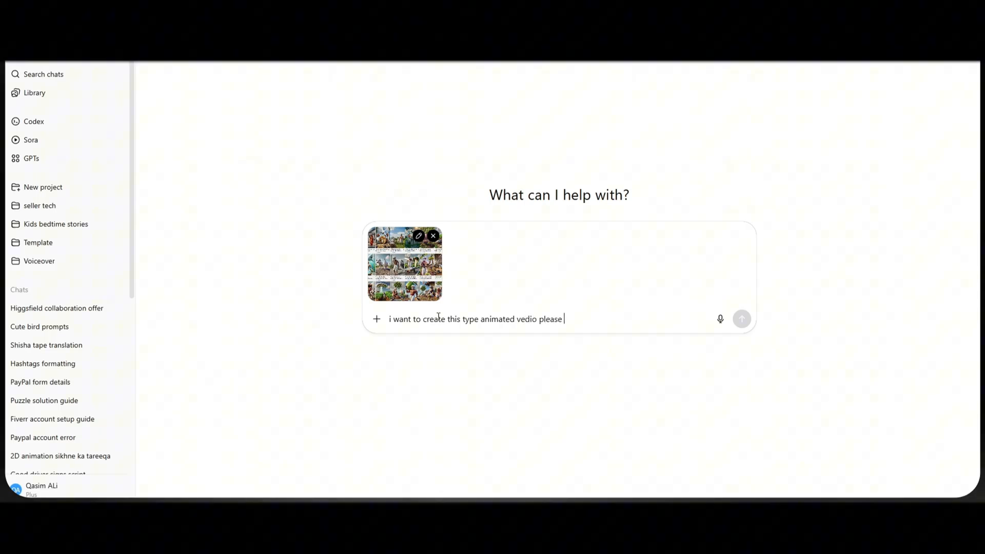
# Send the request 'Give me a 10 pr...' for ten similar cute farmer animation prompts.
pyautogui.write('Give me a 10 prompt make sure same and more cute prmpt required')
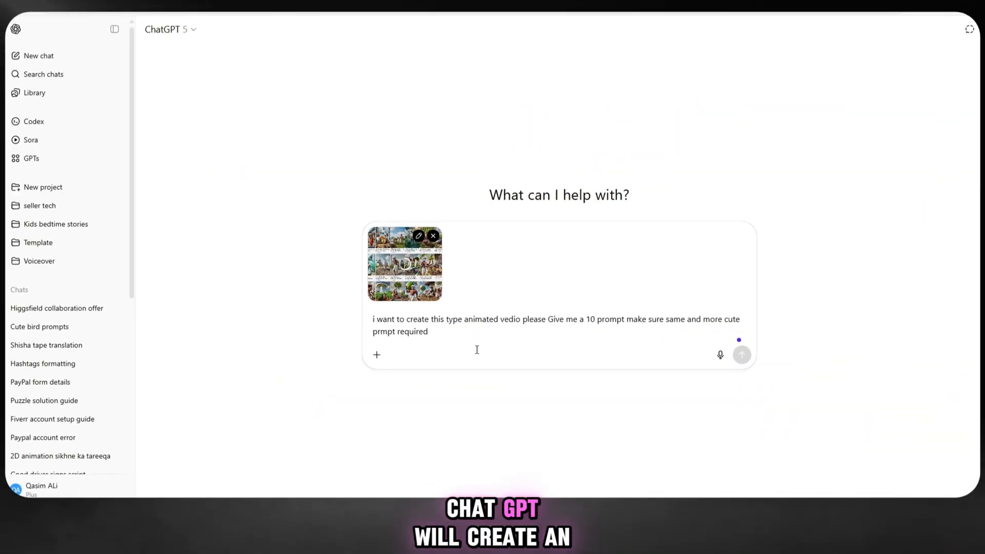
pyautogui.click(742, 354)
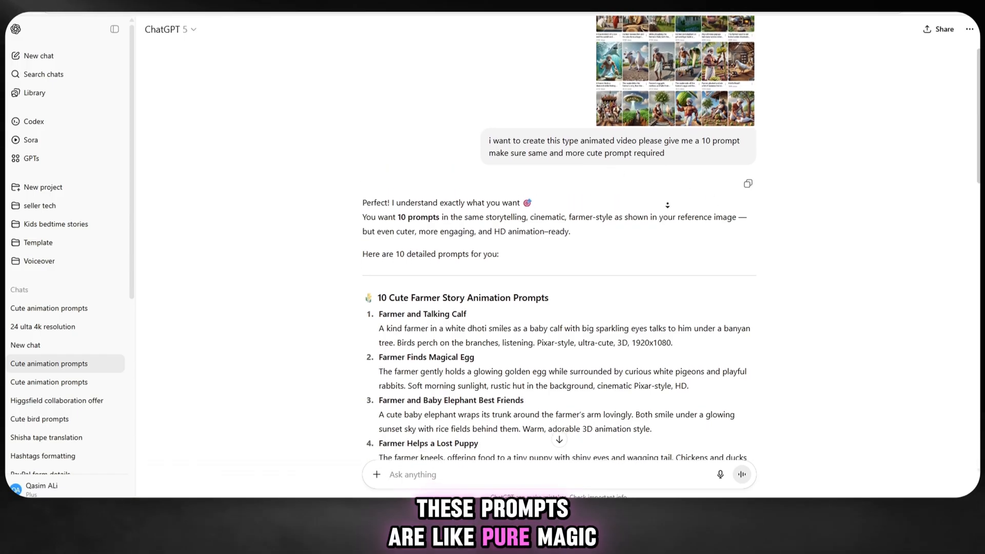
# Read down through the ten farmer prompts to 'Farmer and Magical Tree' and hide the past-chats sidebar.
pyautogui.scroll(-3)
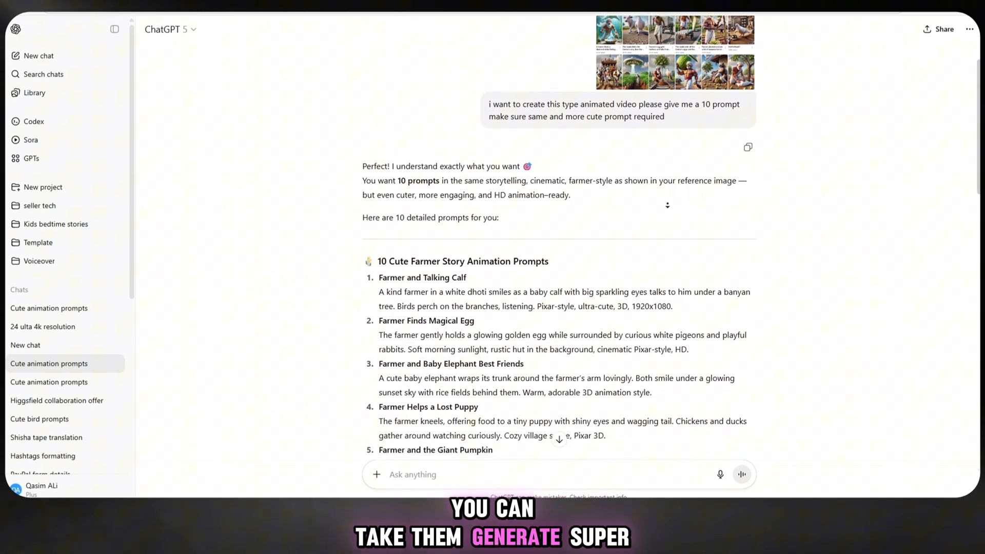
pyautogui.scroll(-3)
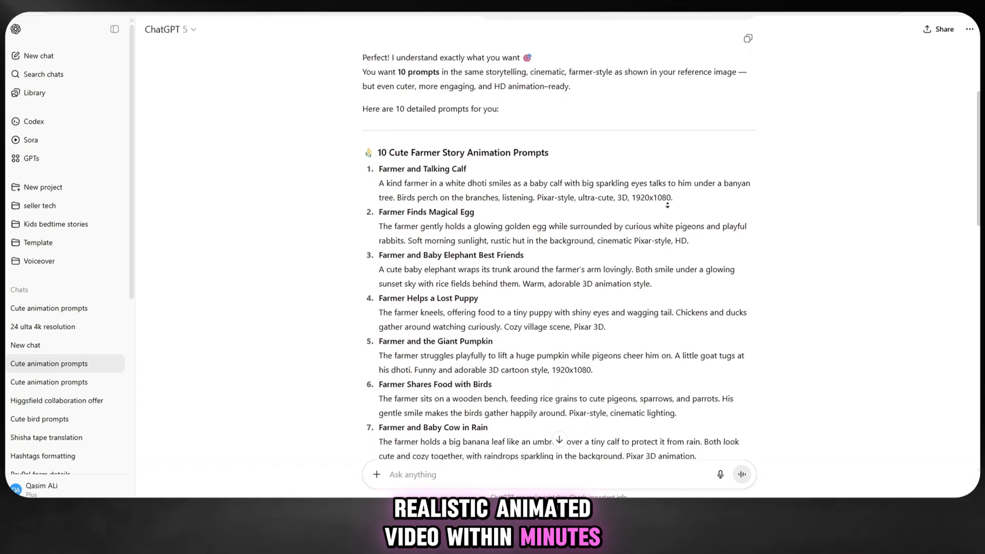
pyautogui.scroll(-3)
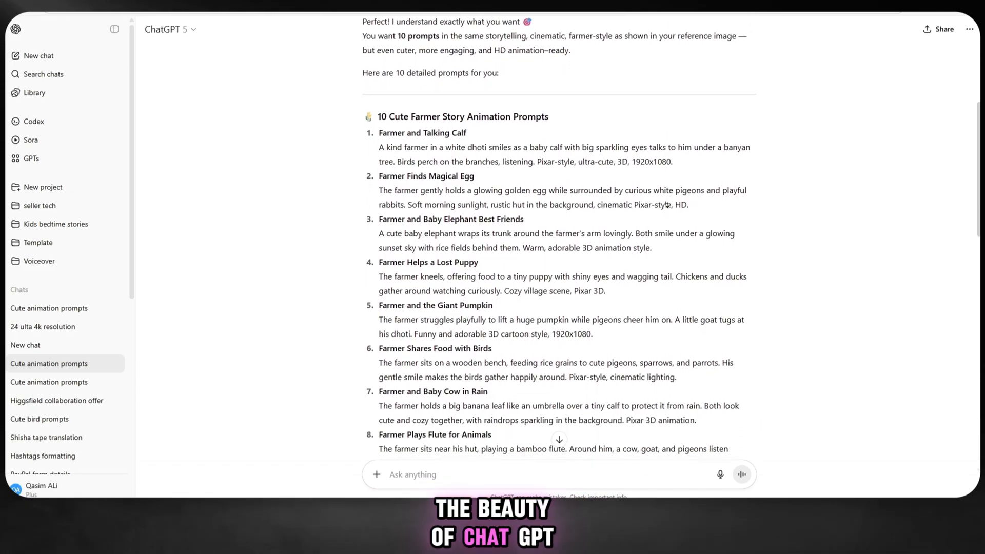
pyautogui.scroll(-3)
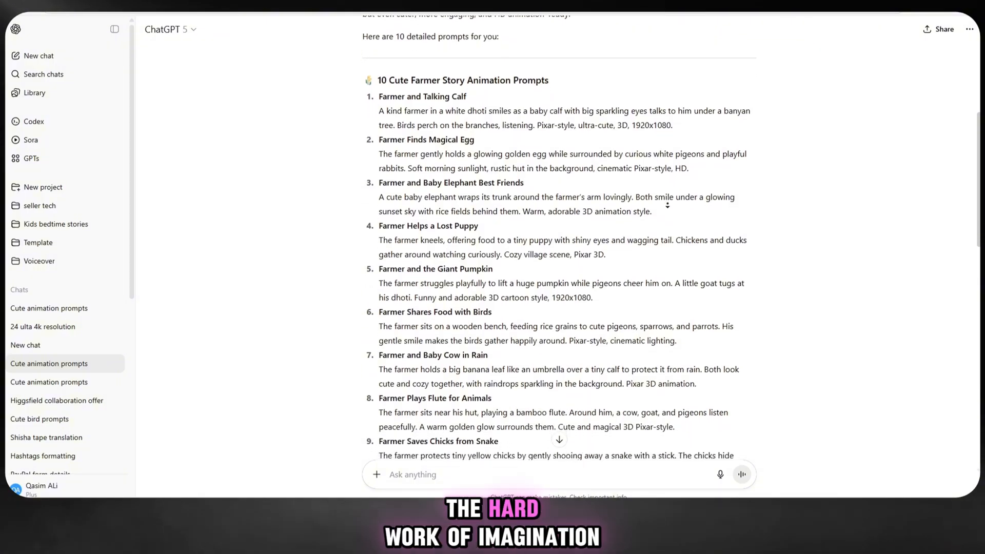
pyautogui.scroll(-3)
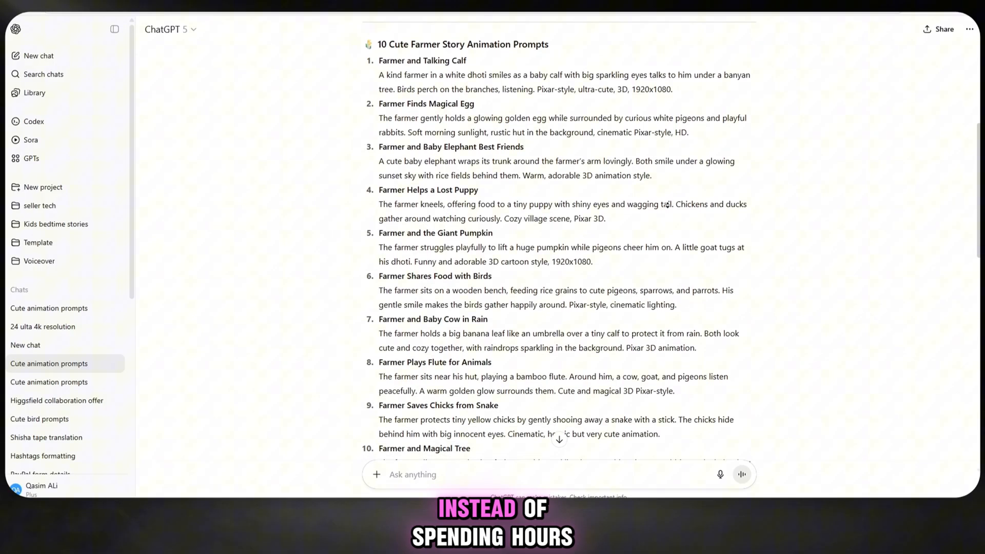
pyautogui.scroll(-3)
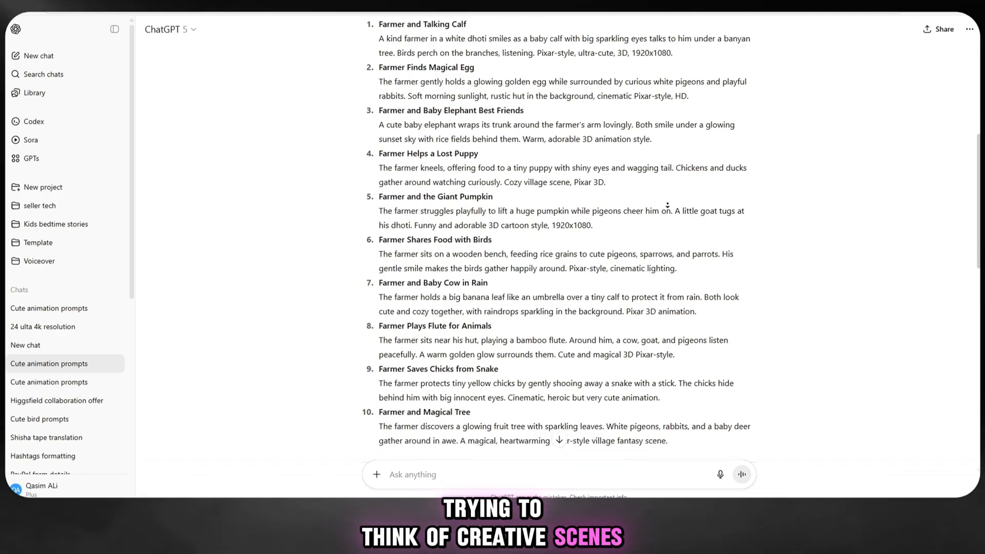
pyautogui.scroll(-3)
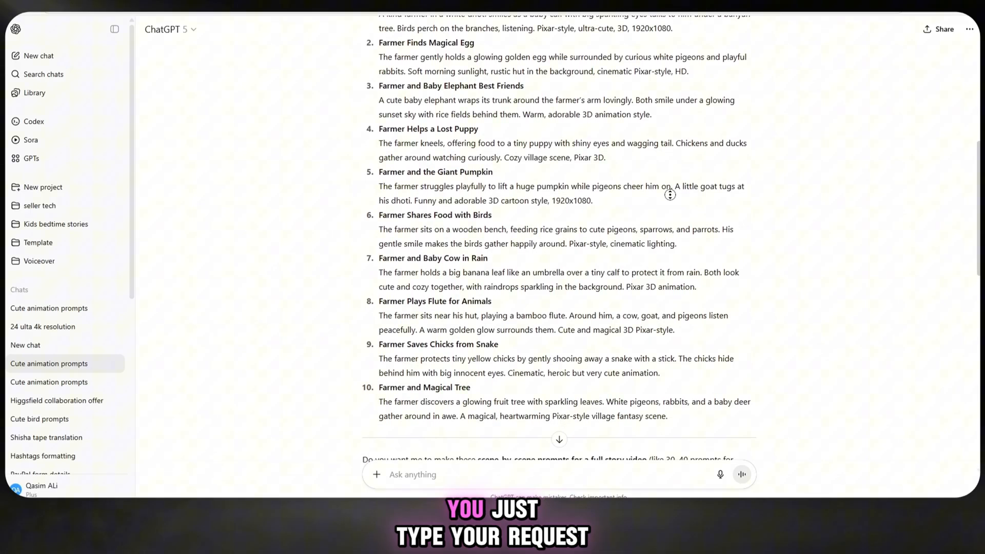
pyautogui.scroll(-3)
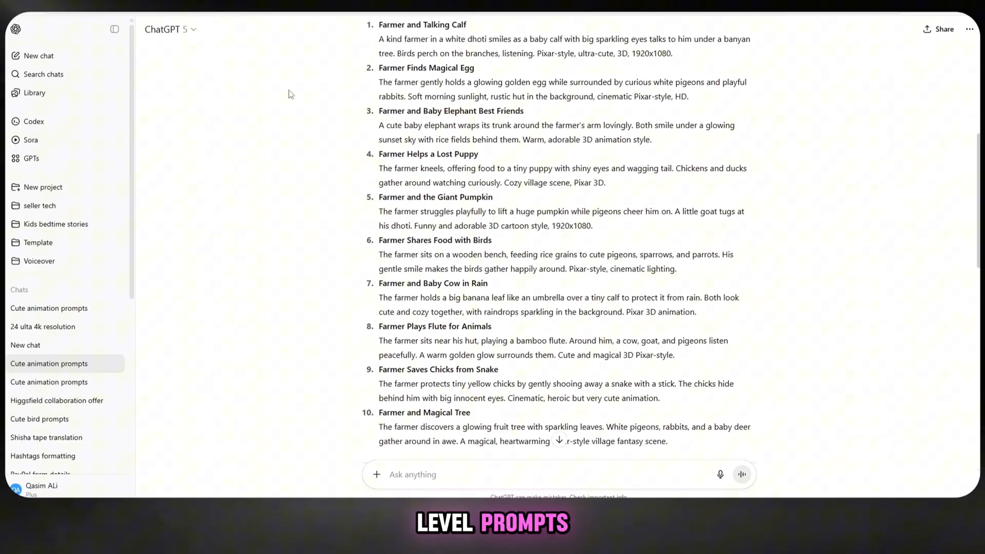
pyautogui.click(115, 29)
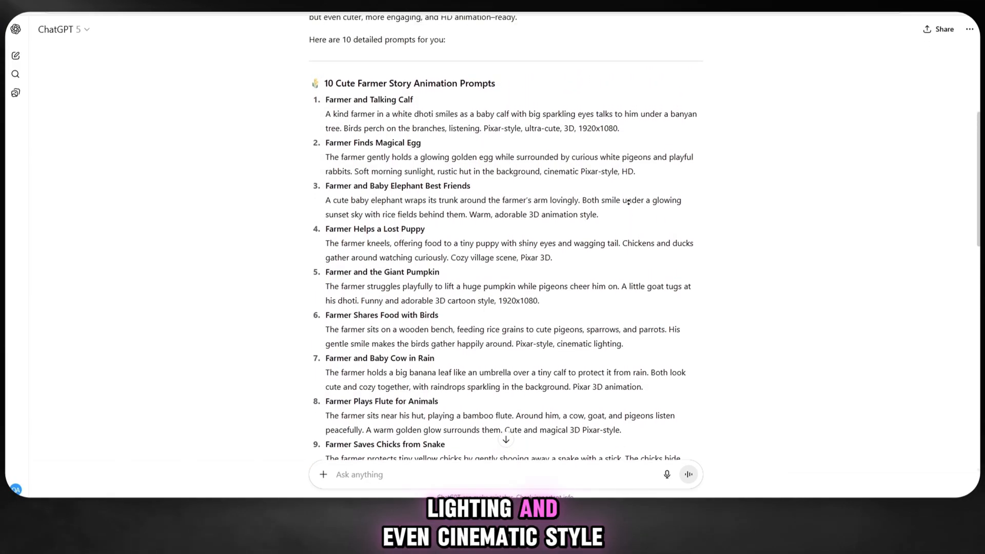
# Scroll through the prompt list and ChatGPT's closing question to revisit the Farmer and Talking Calf prompt.
pyautogui.scroll(3)
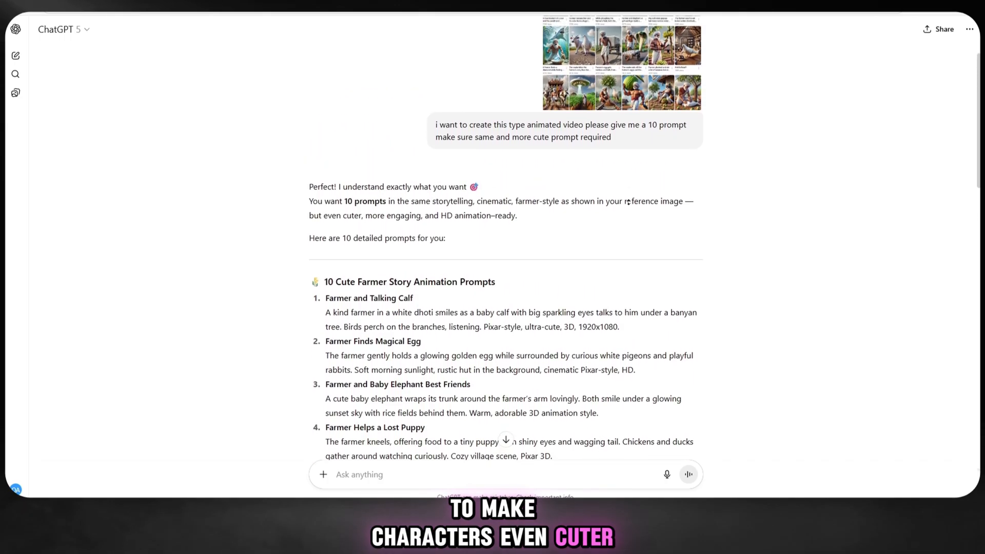
pyautogui.scroll(-3)
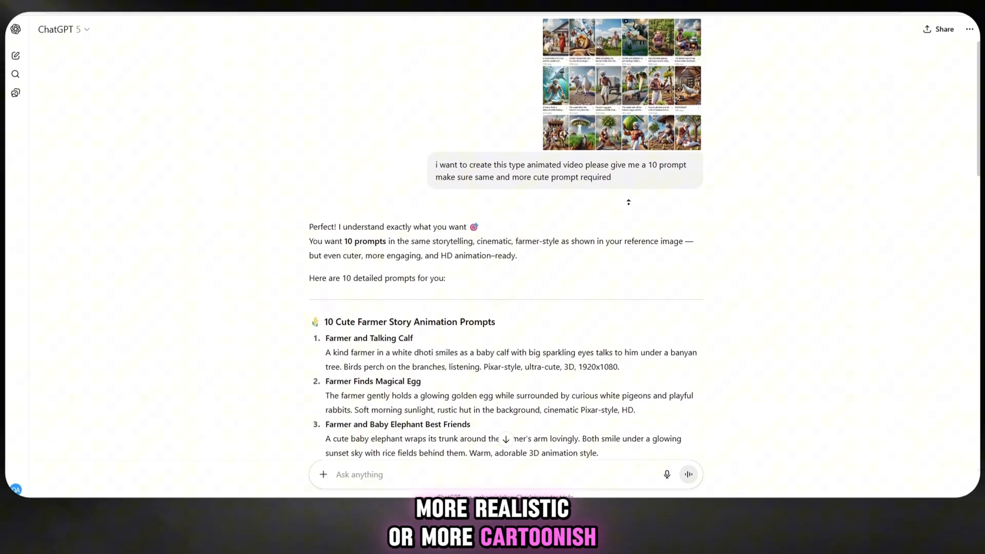
pyautogui.scroll(-3)
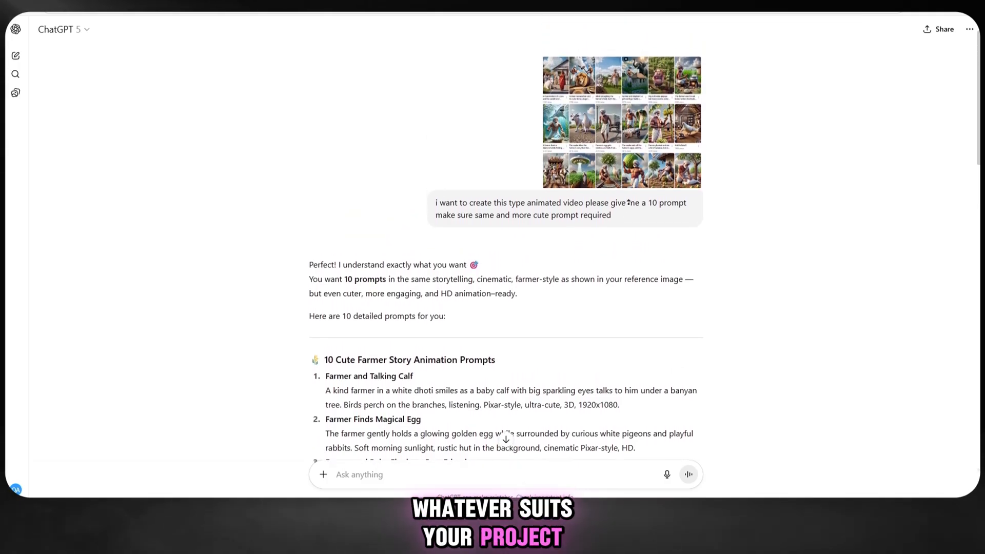
pyautogui.scroll(-3)
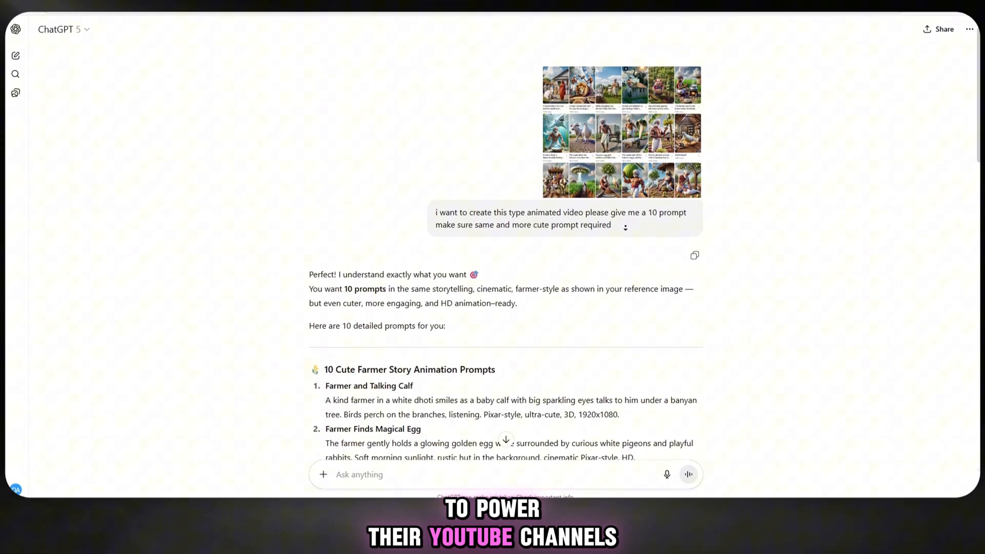
pyautogui.scroll(-3)
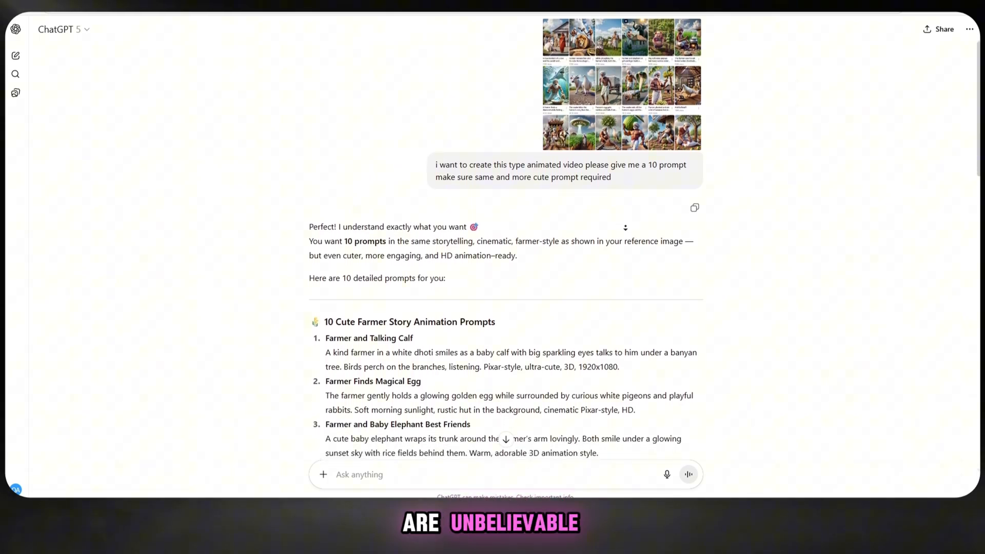
pyautogui.scroll(-3)
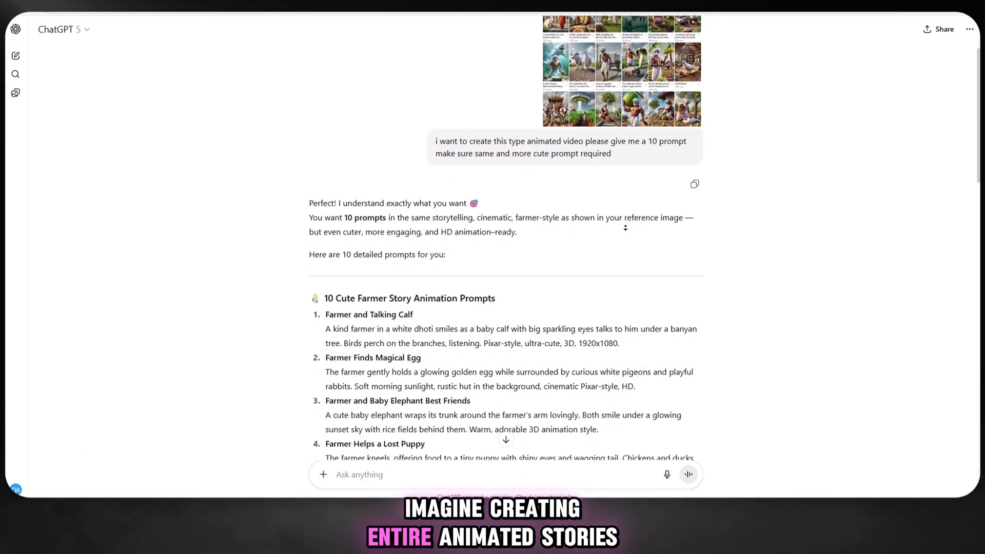
pyautogui.scroll(-3)
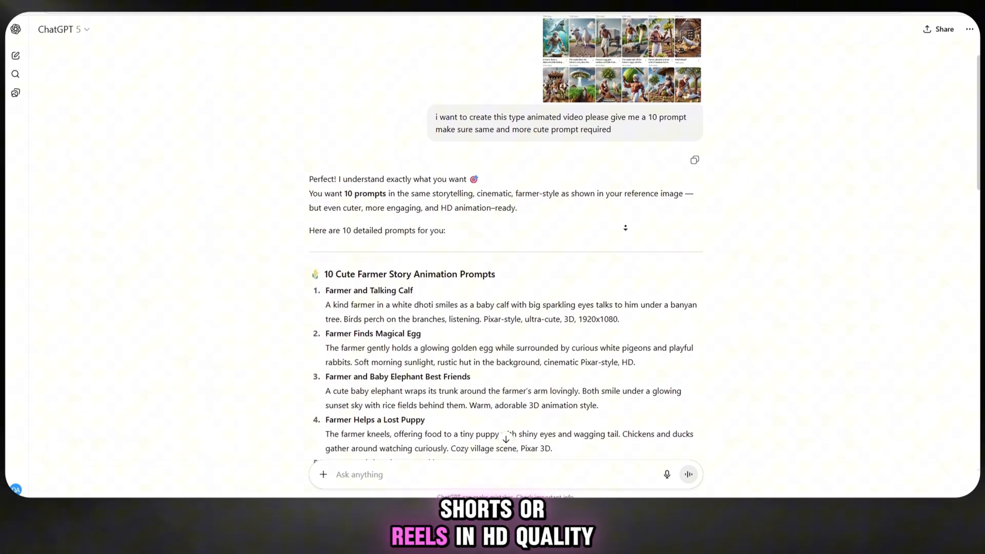
pyautogui.scroll(-3)
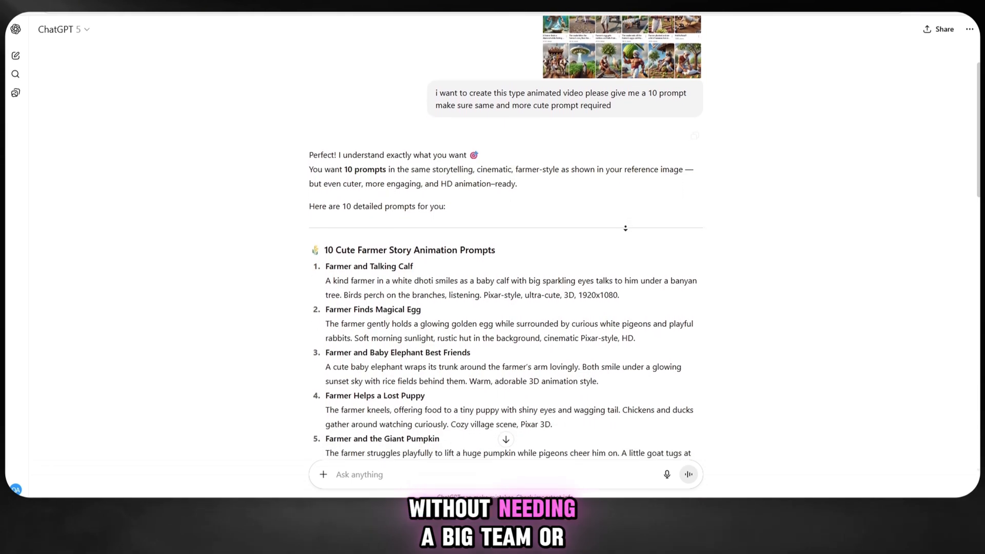
pyautogui.scroll(-3)
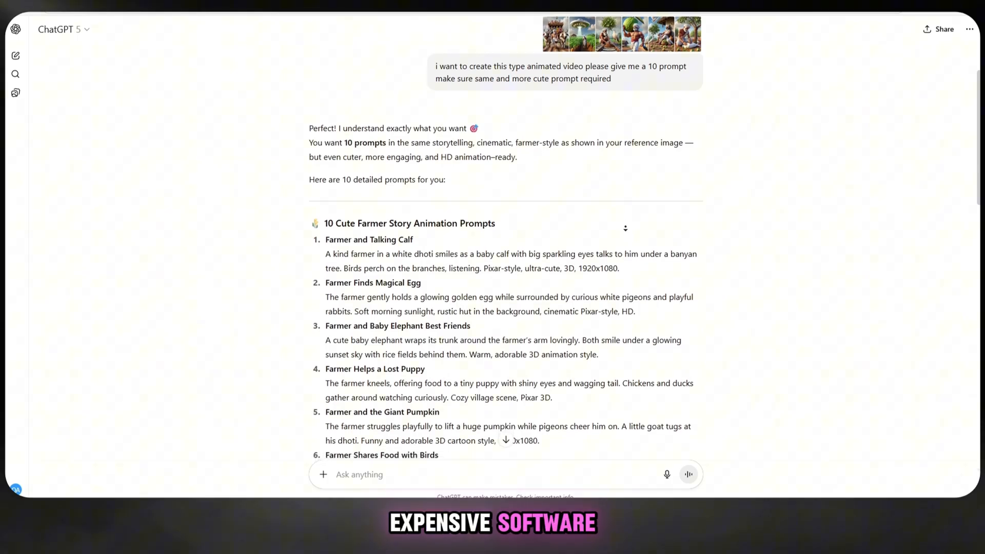
pyautogui.scroll(-3)
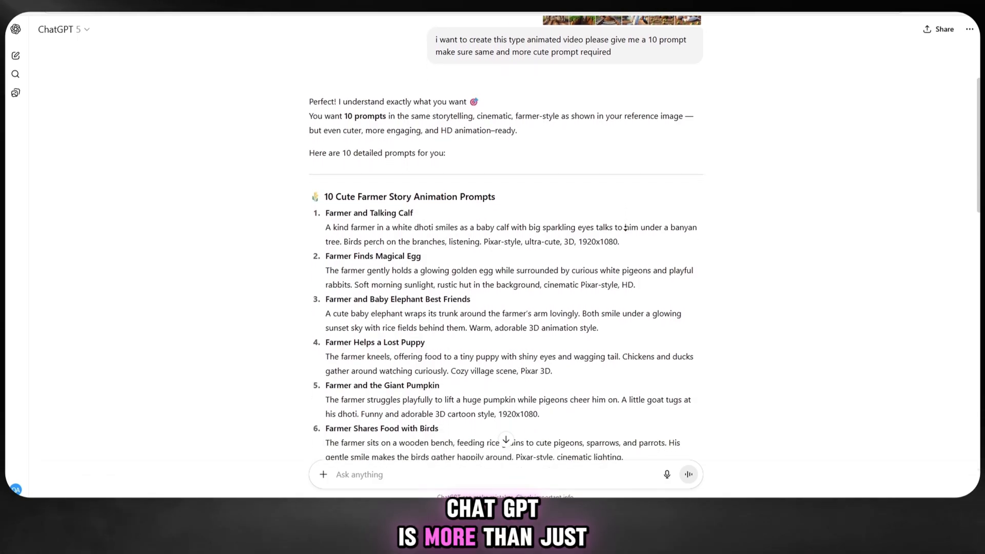
pyautogui.scroll(-3)
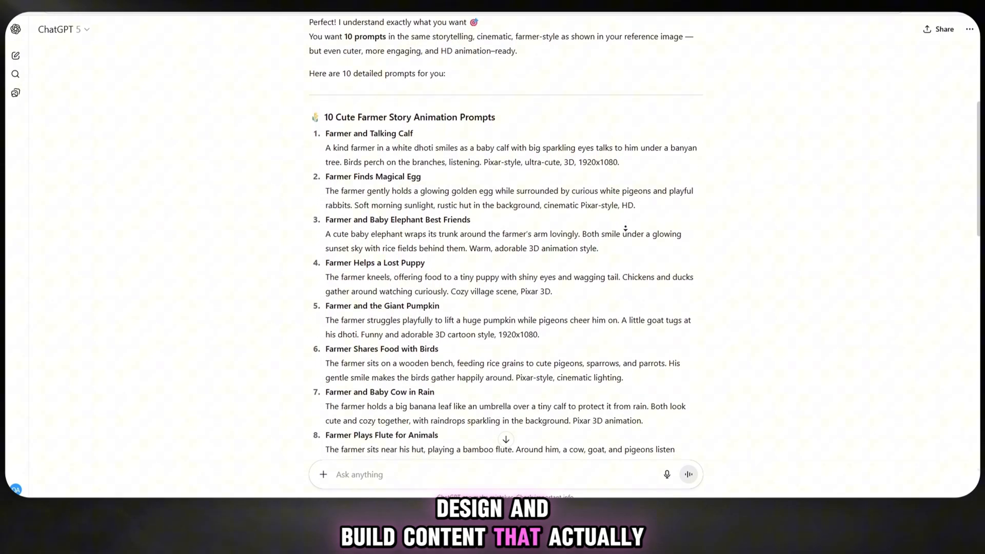
pyautogui.scroll(-3)
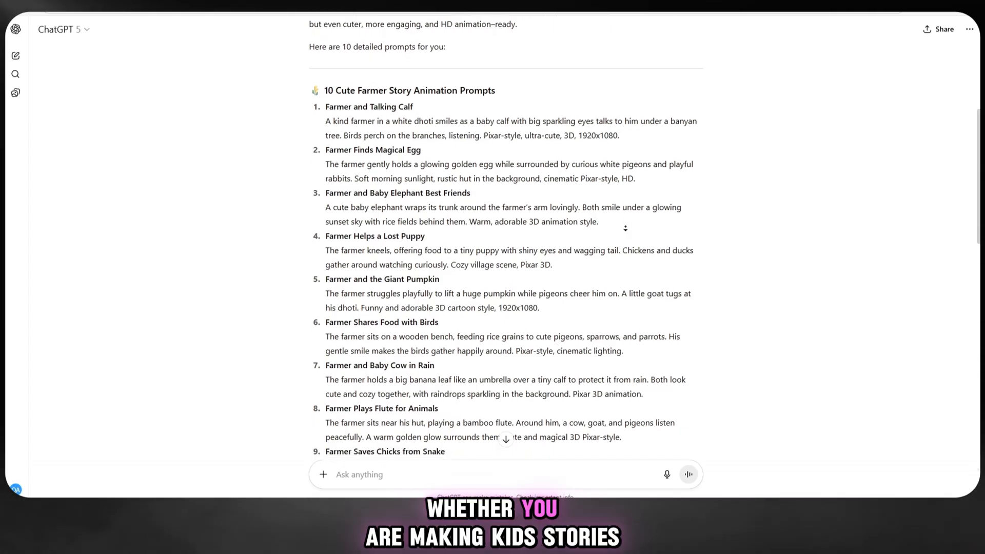
pyautogui.scroll(-3)
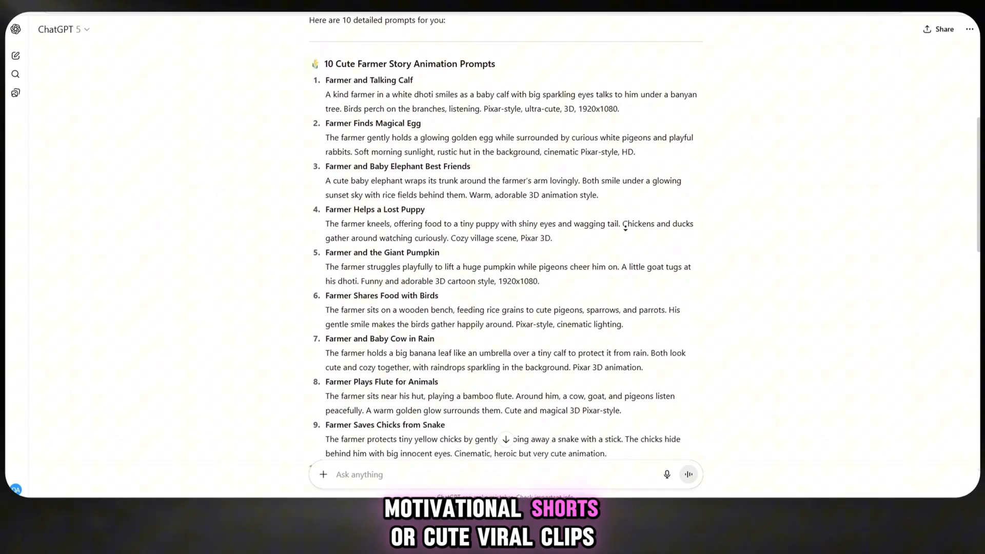
pyautogui.scroll(-3)
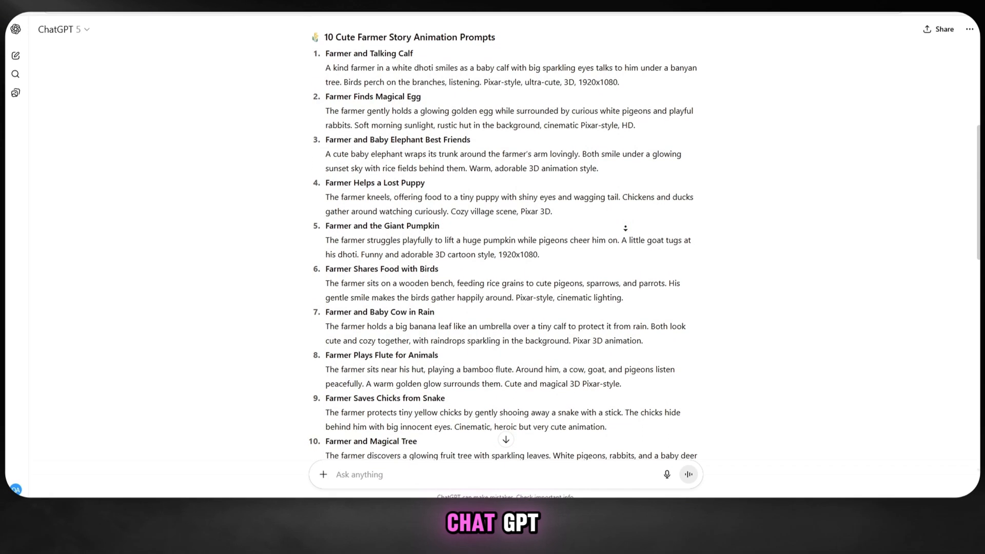
pyautogui.scroll(-3)
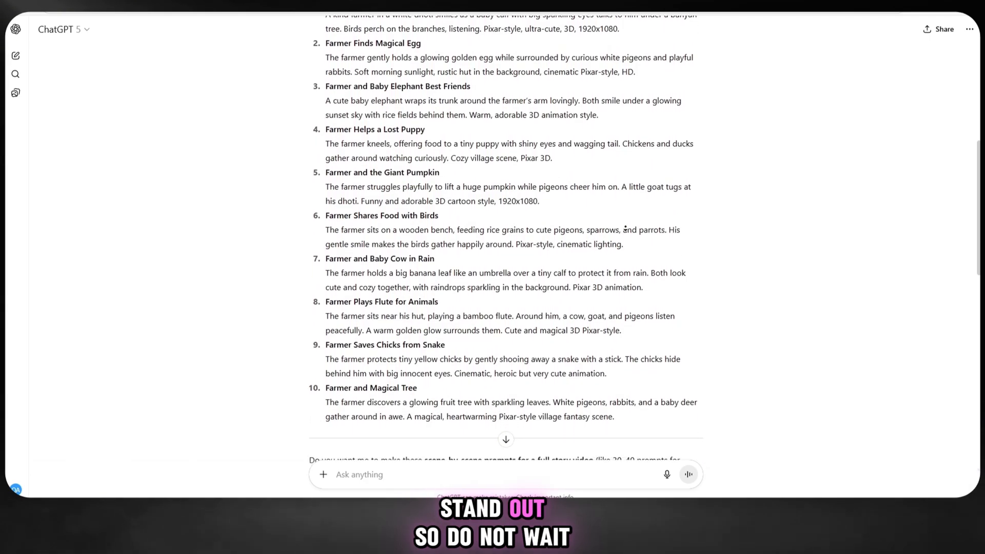
pyautogui.scroll(-3)
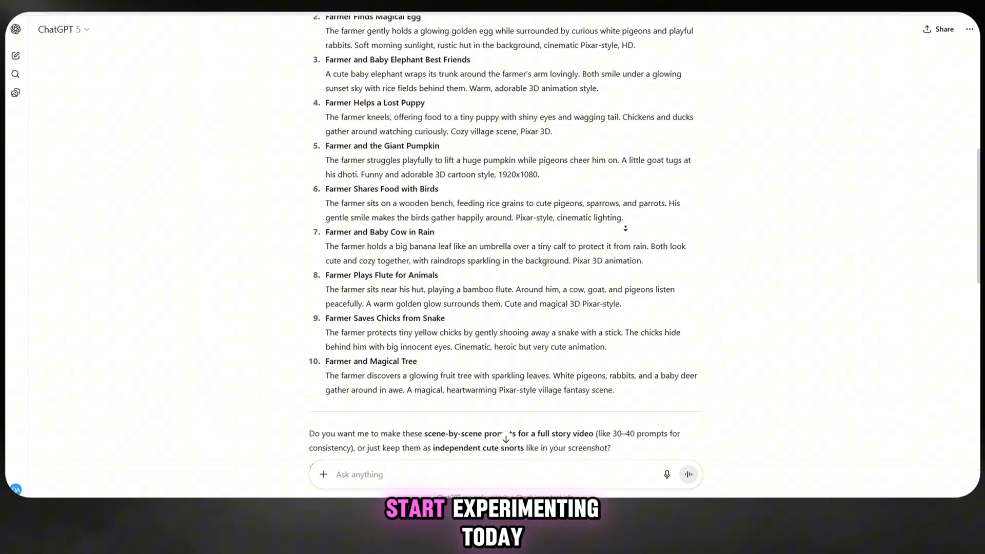
pyautogui.scroll(-3)
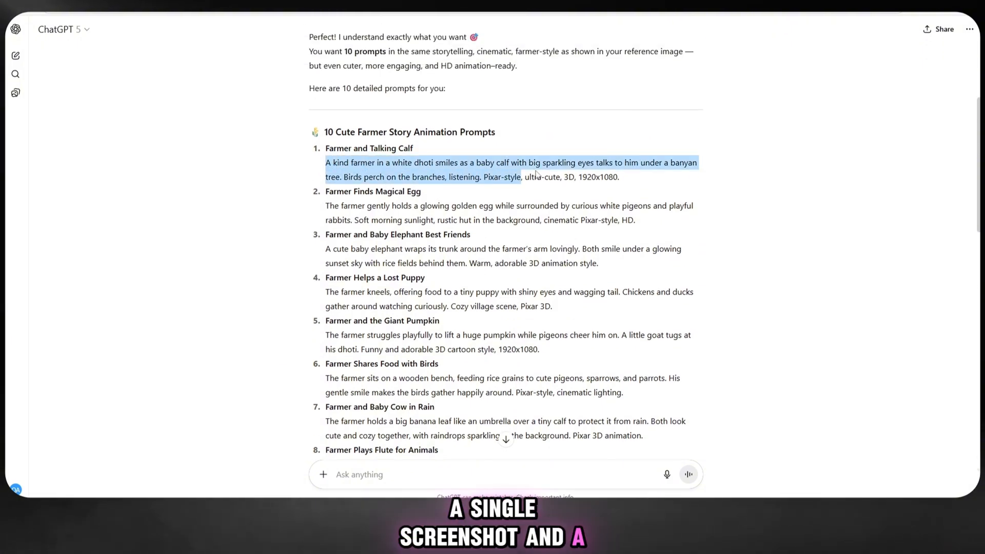
pyautogui.rightClick(506, 181)
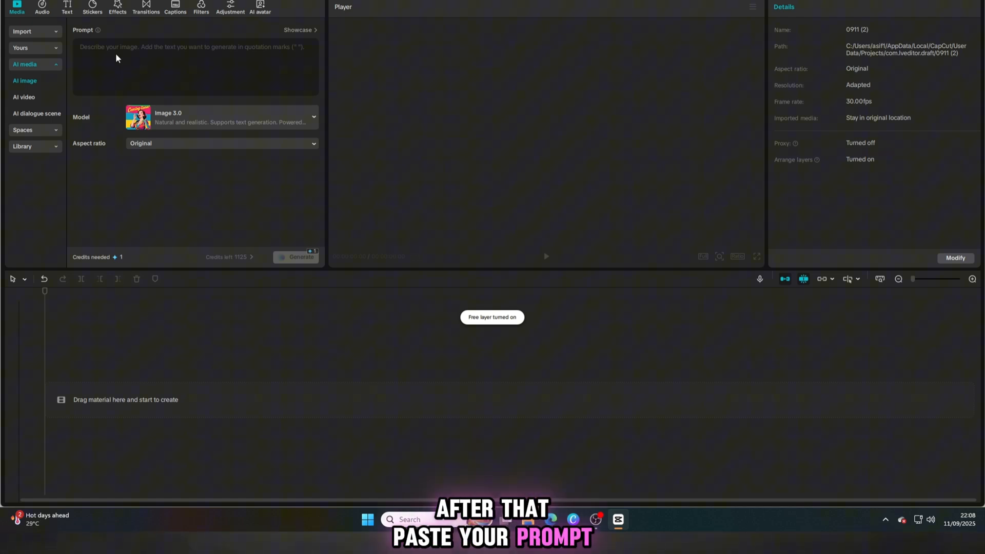
# Generate a 16:9 AI image from the 'kind farmer in a white dhoti... baby calf' prompt, confirming the credit spend.
pyautogui.write('A kind farmer in a white dhoti smiles as a baby calf with big sparkling eyes talks to him under a banyan tree. Birds perch on the branches, listening. Pixar-style, ultra-cute, 3D, 1920x1080.')
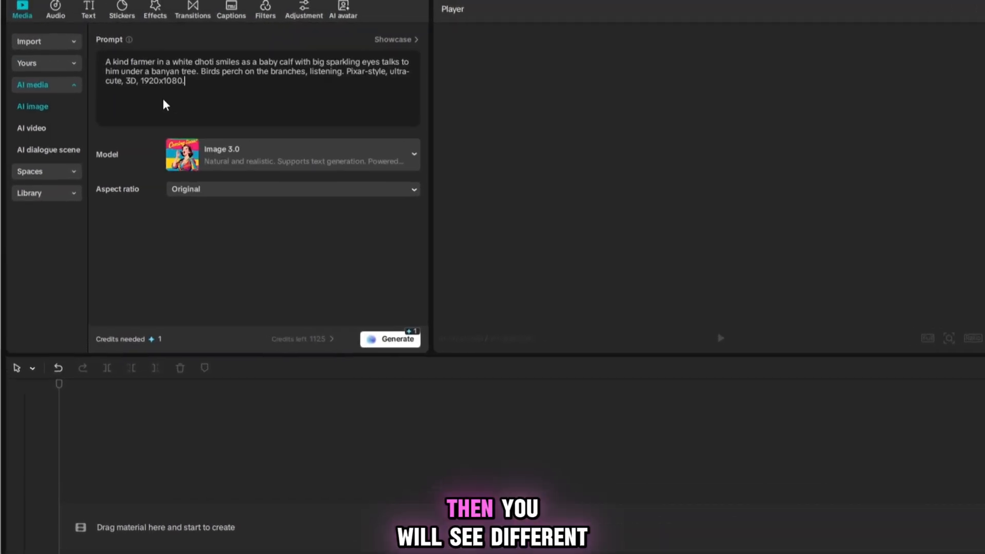
pyautogui.click(413, 155)
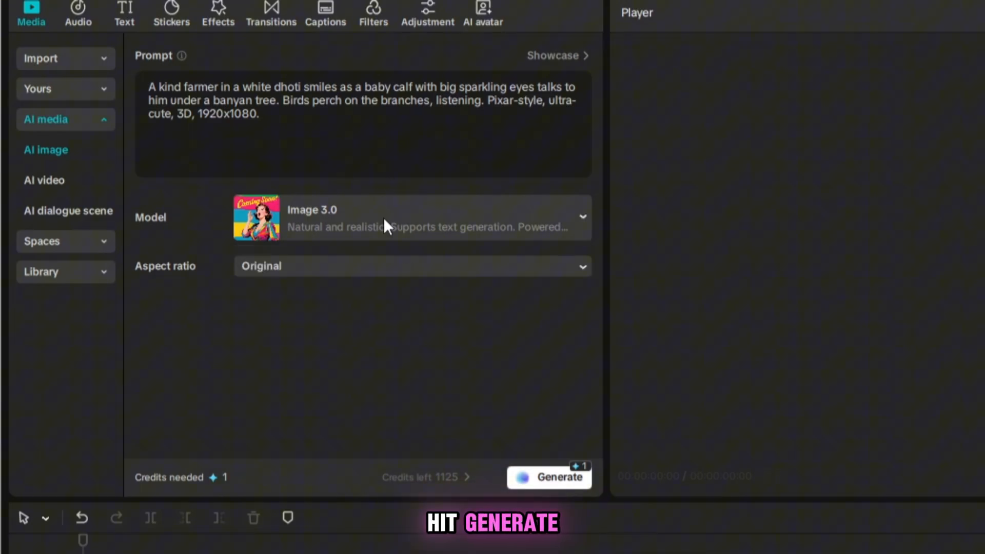
pyautogui.click(412, 266)
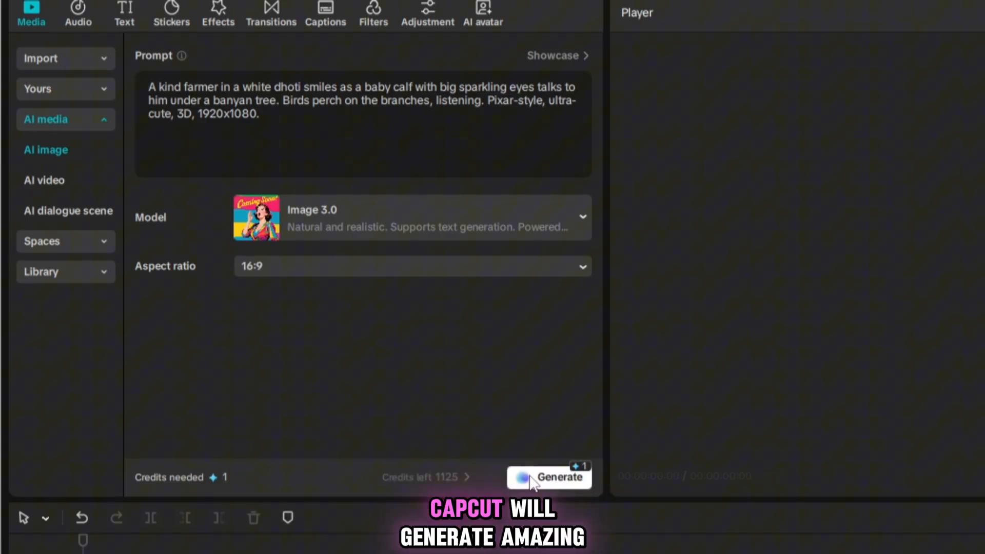
pyautogui.click(548, 478)
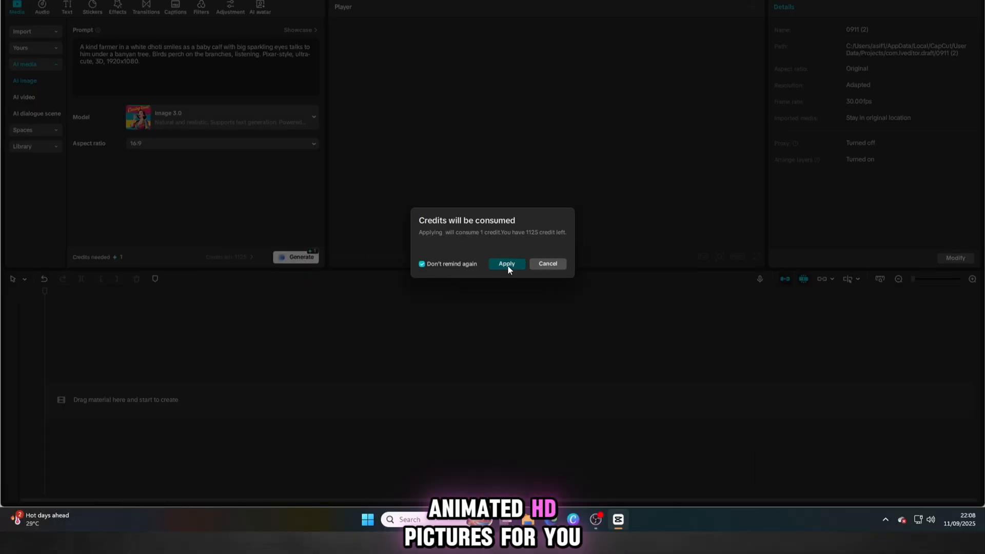
pyautogui.click(506, 264)
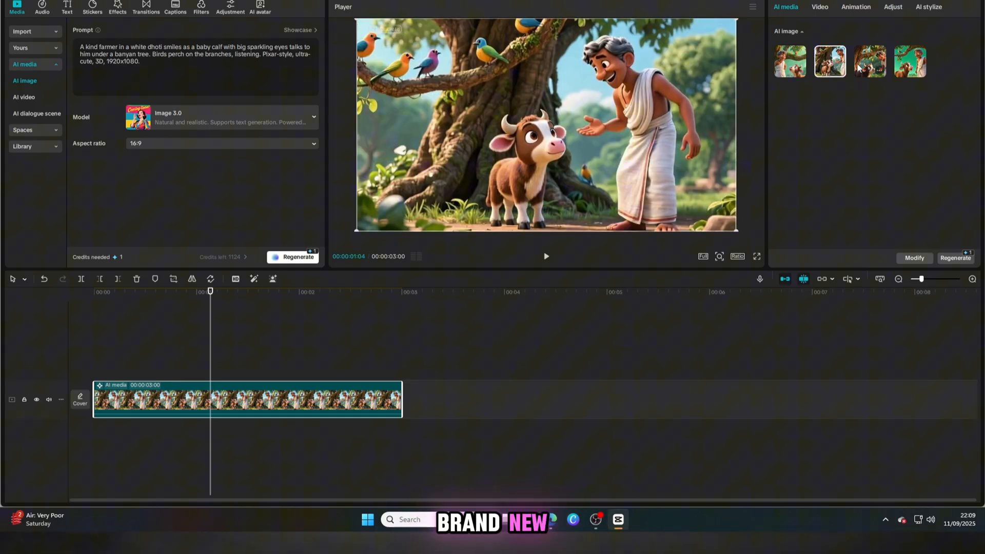
# Preview a calf variant, regenerate with the golden-egg farmer prompt, and download a generated image.
pyautogui.click(909, 62)
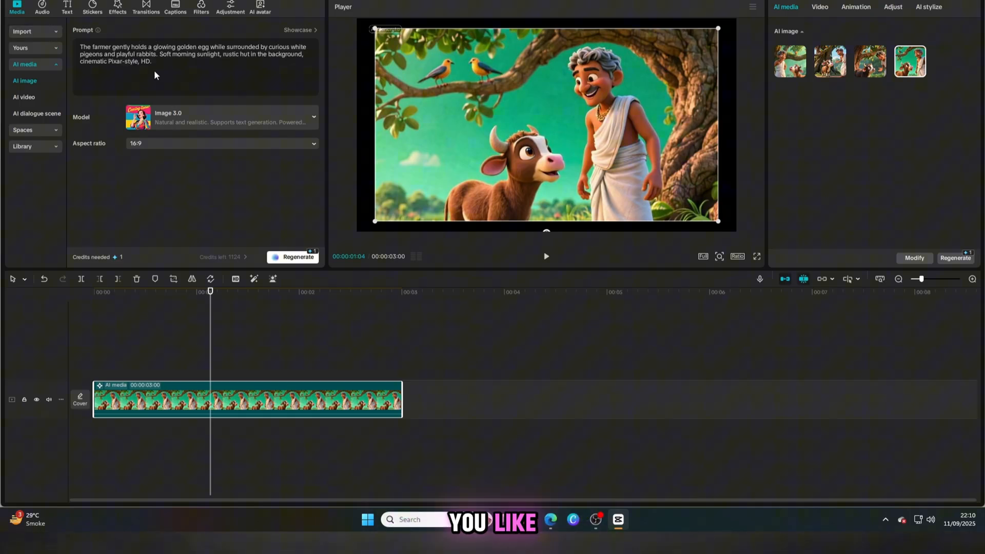
pyautogui.click(293, 257)
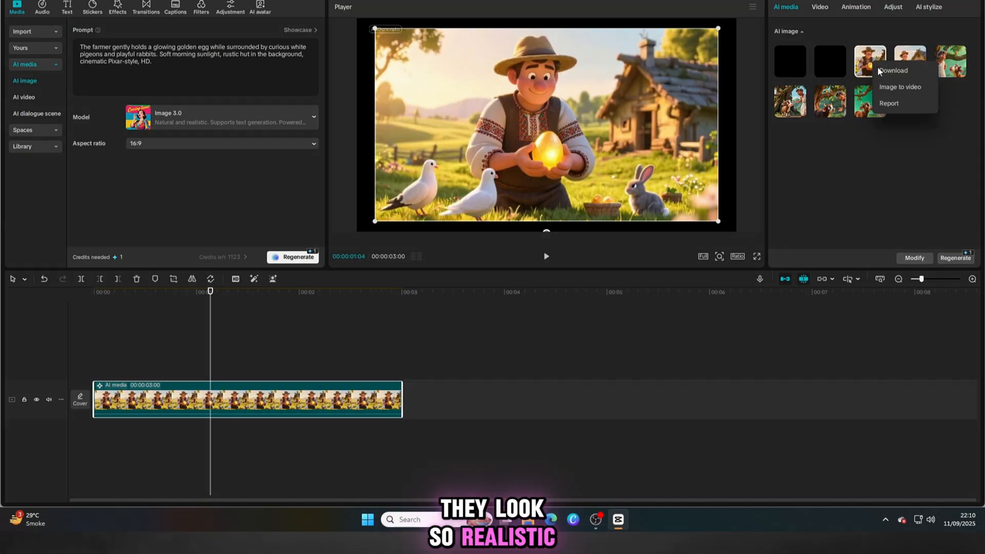
pyautogui.click(892, 71)
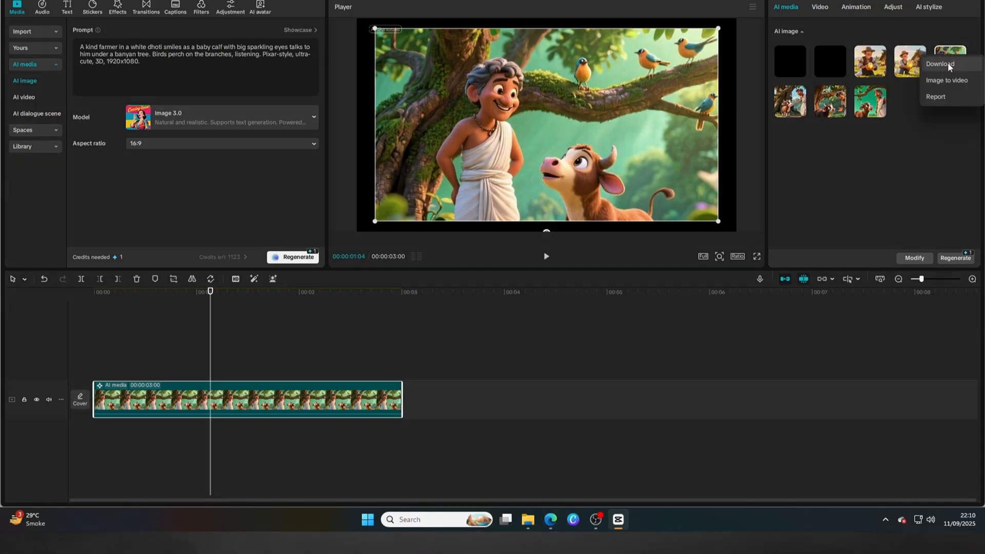
pyautogui.click(940, 64)
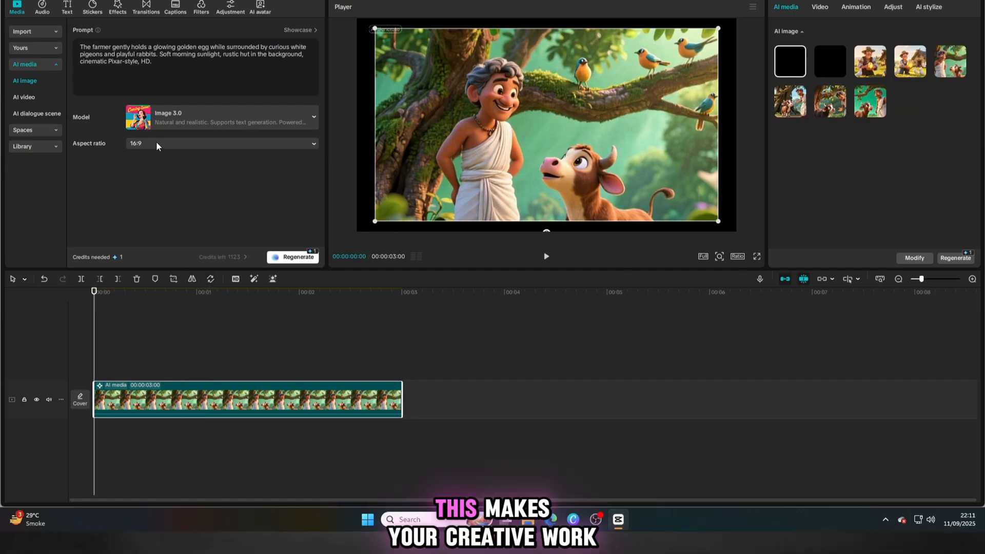
# Regenerate the golden-egg prompt with the Image 2.0 Pro model and preview the many-pigeons variant.
pyautogui.click(220, 117)
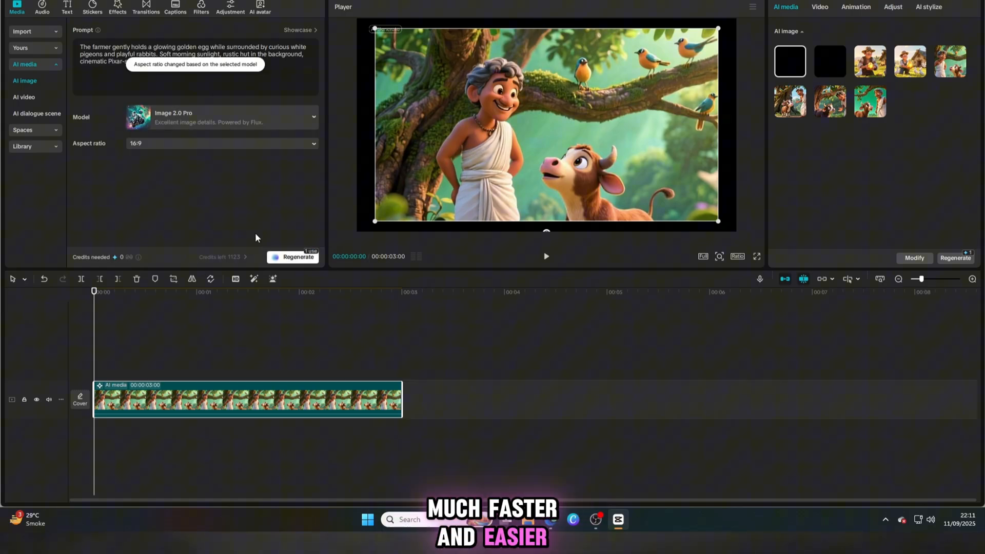
pyautogui.click(293, 256)
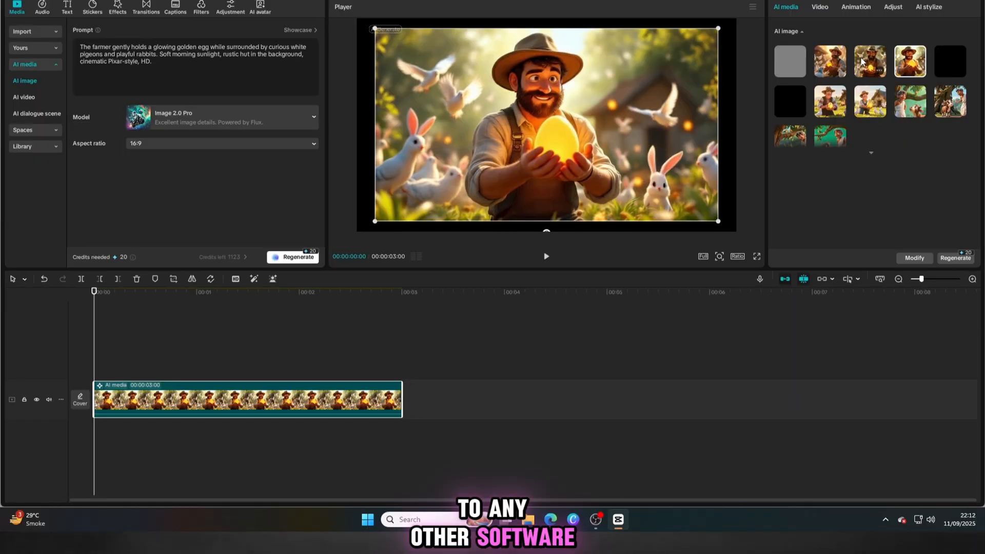
pyautogui.click(829, 61)
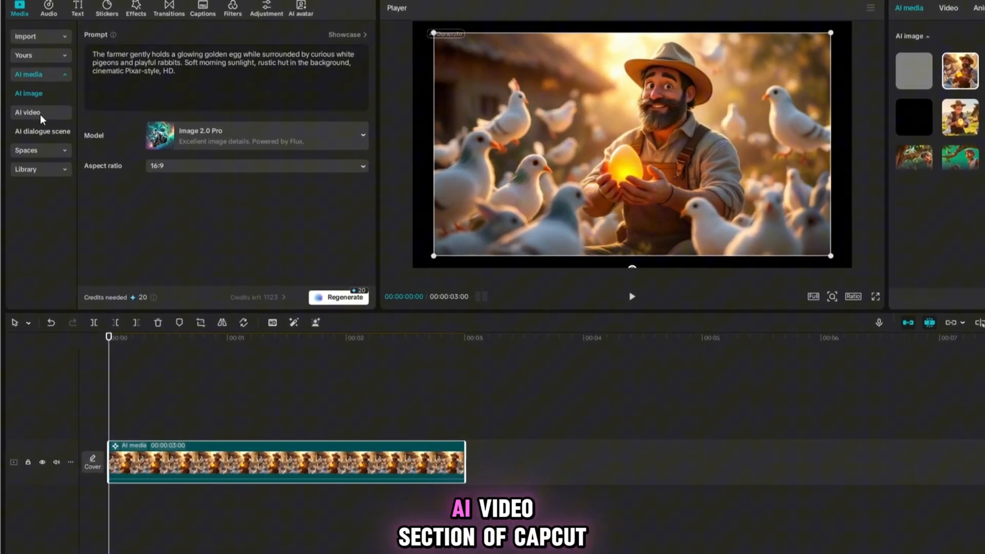
# Enter the farmer-and-puppy village prompt in AI video Text to video, keeping Video 4.0, 8s, 16:9.
pyautogui.click(29, 113)
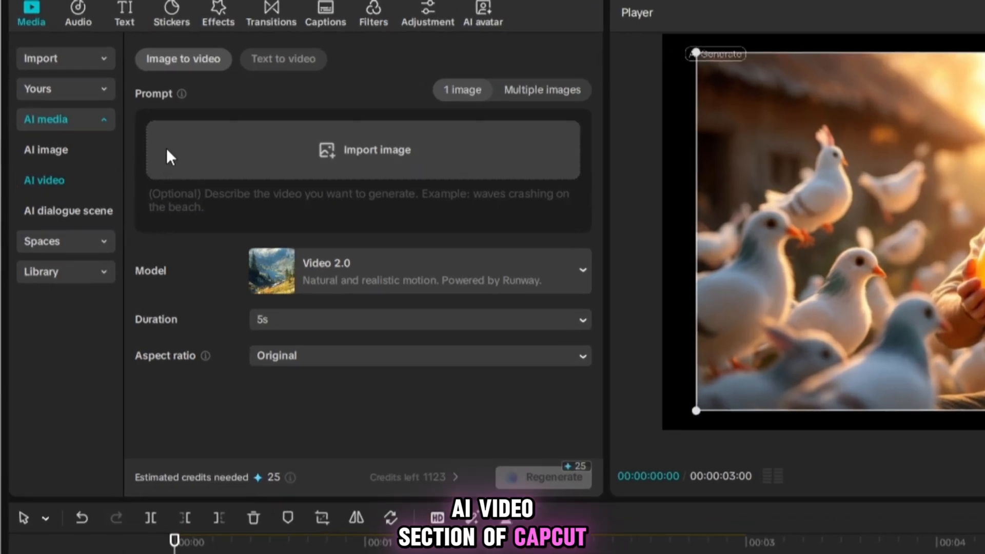
pyautogui.click(283, 58)
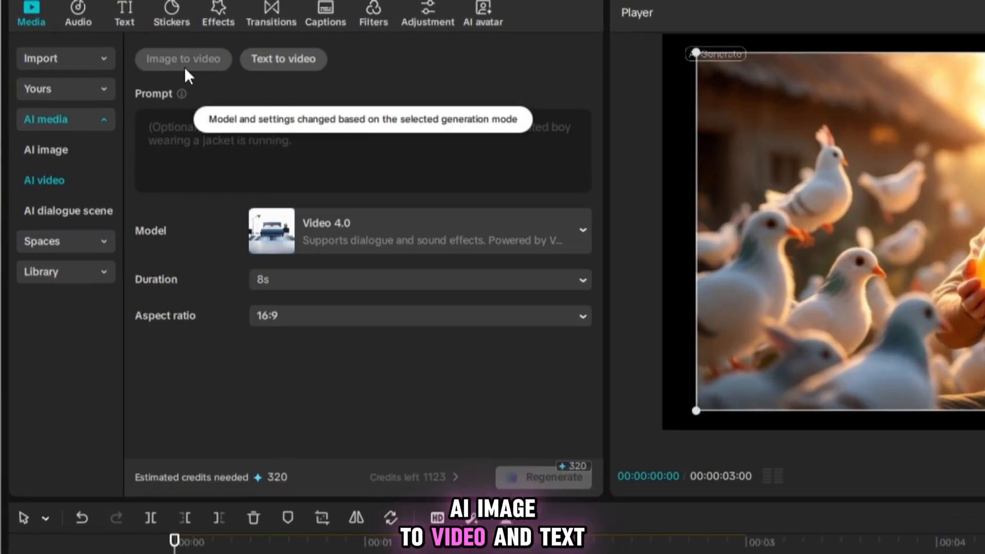
pyautogui.click(283, 60)
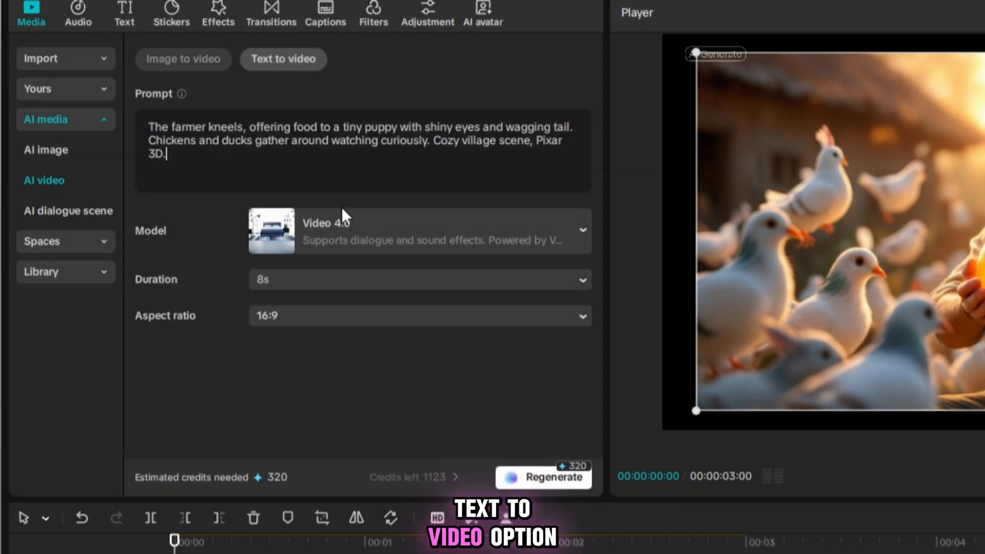
pyautogui.click(419, 231)
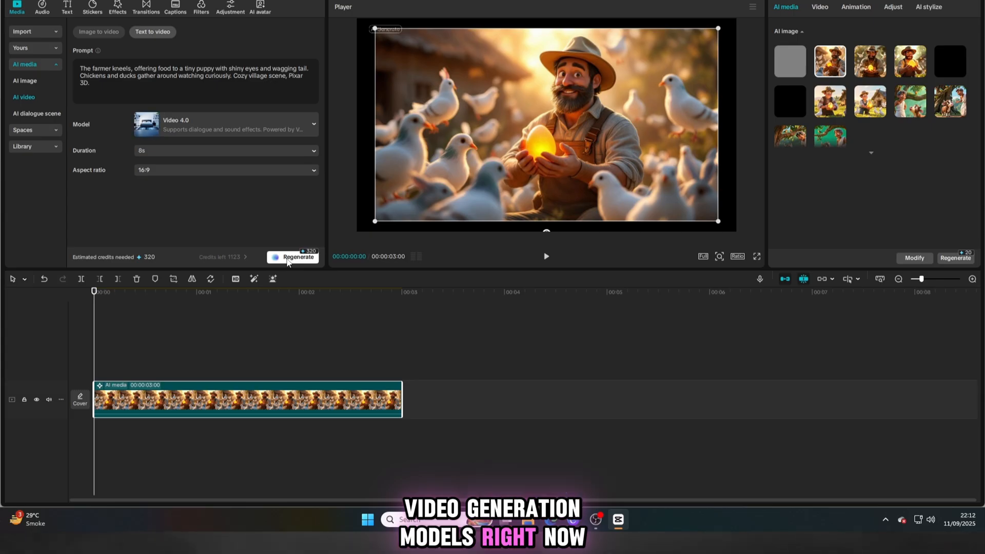
# Generate the 8-second farmer-and-puppy video, confirming the credits, and add it to the timeline.
pyautogui.click(223, 125)
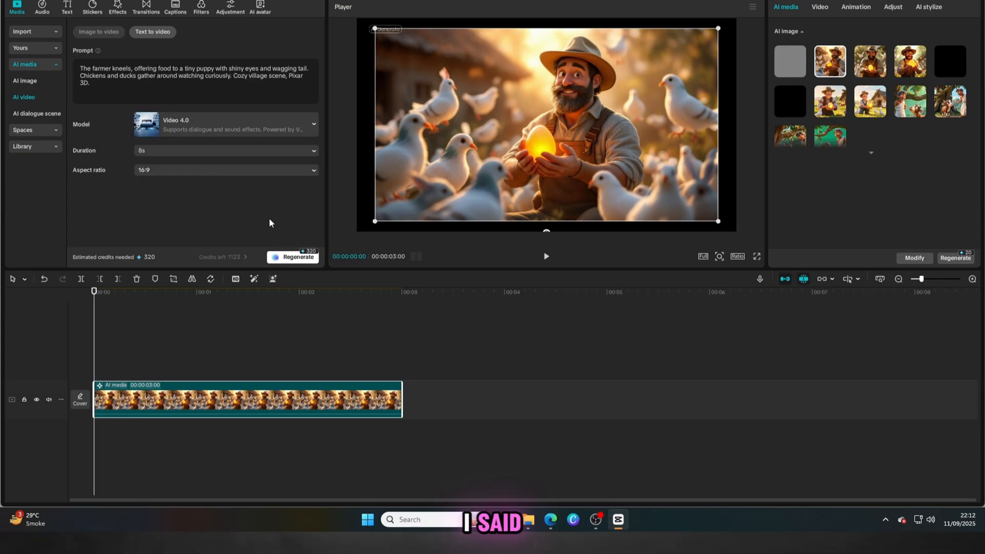
pyautogui.click(297, 258)
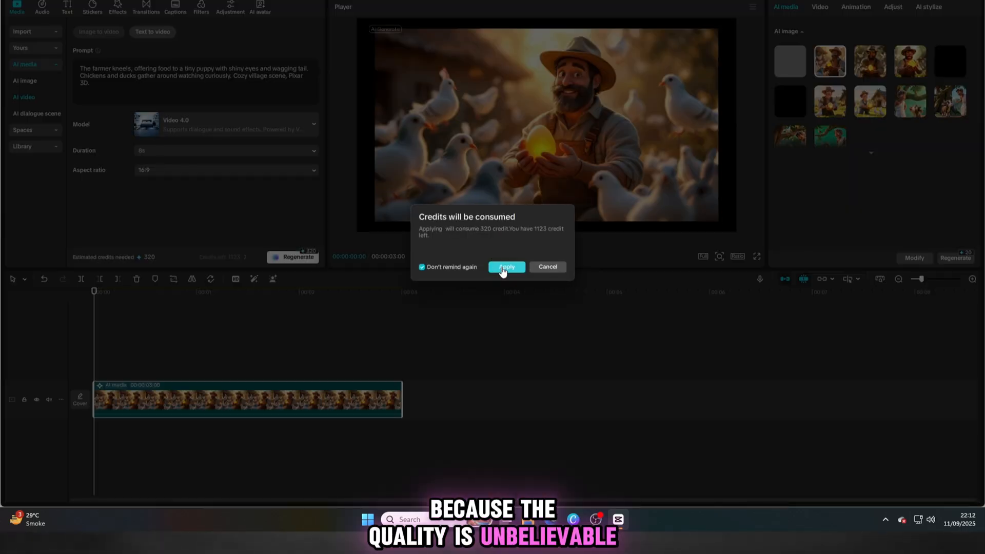
pyautogui.click(506, 267)
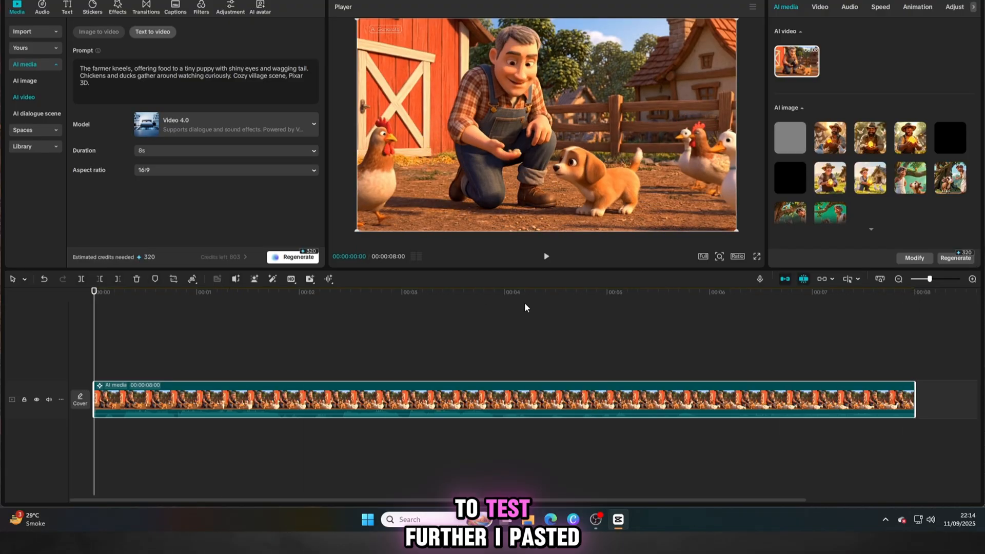
# Generate a Video 3.0 Frames clip from the 'farmer struggles playfully to lift a huge pumpkin' prompt and play it full screen.
pyautogui.click(225, 124)
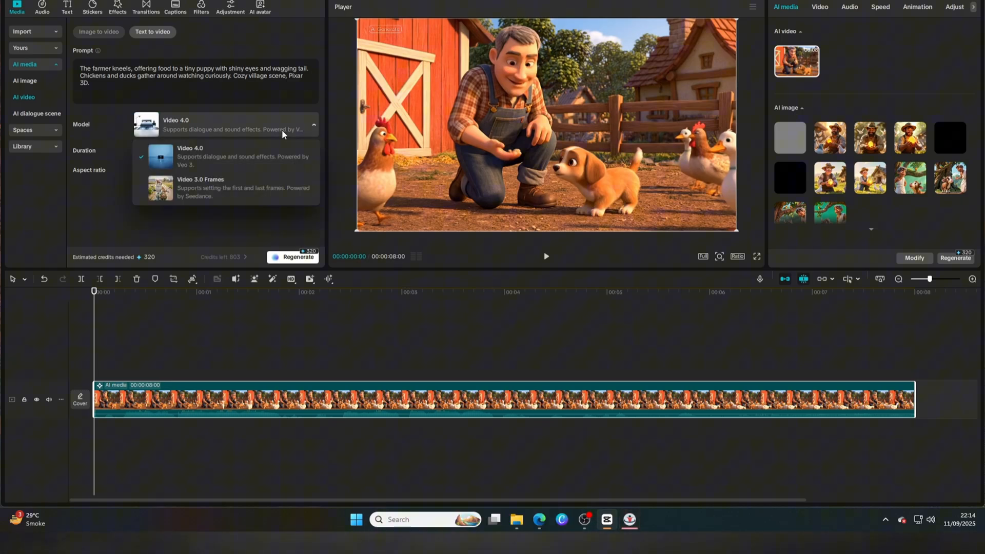
pyautogui.click(201, 187)
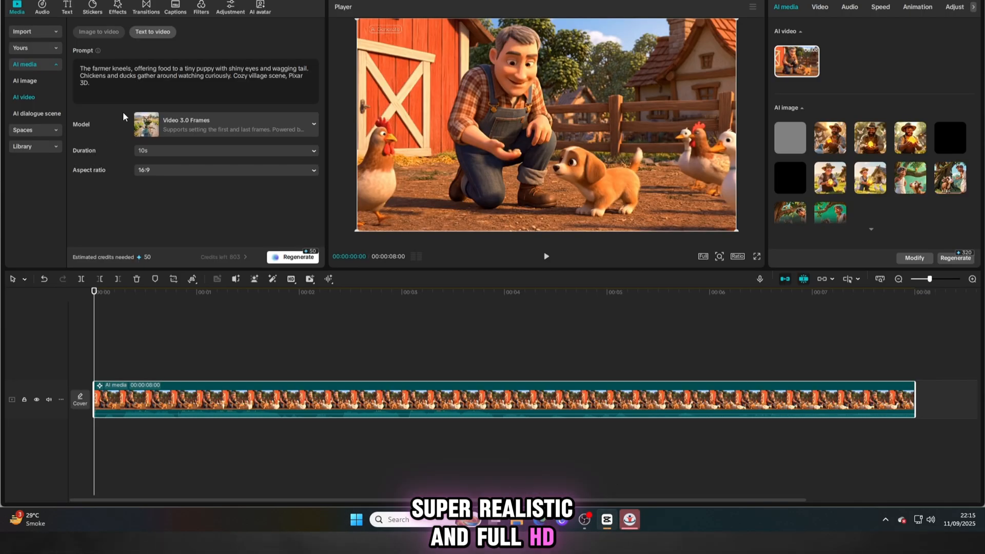
pyautogui.write('The farmer struggles playfully to lift a huge pumpkin while pigeons cheer him on. A little goat tugs at his dhoti. Funny and adorable 3D cartoon style, 1920x1080.')
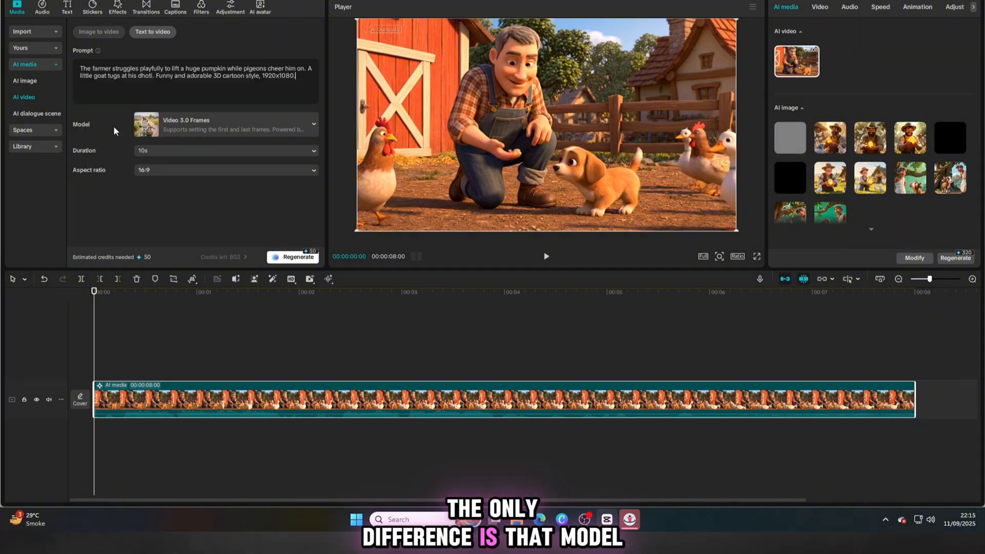
pyautogui.click(292, 256)
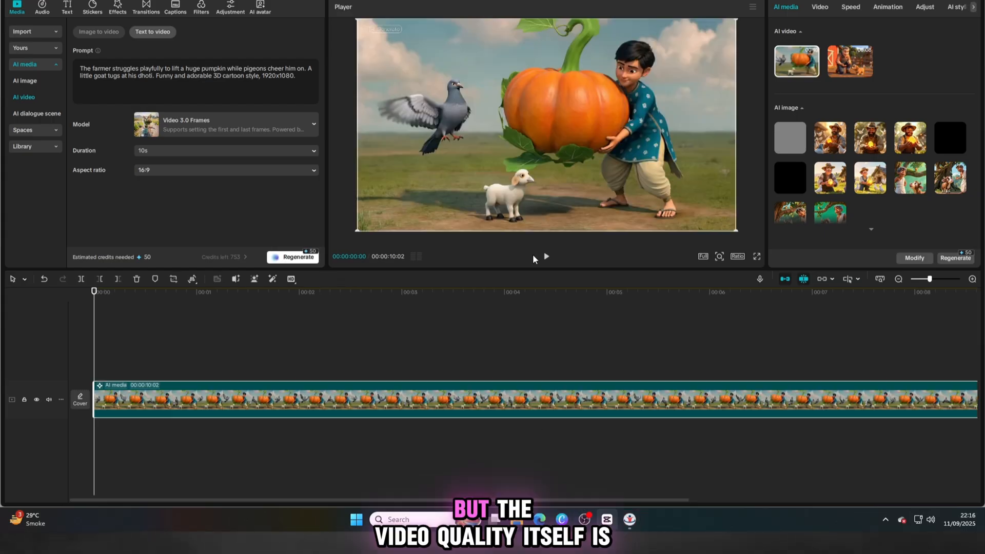
pyautogui.click(756, 257)
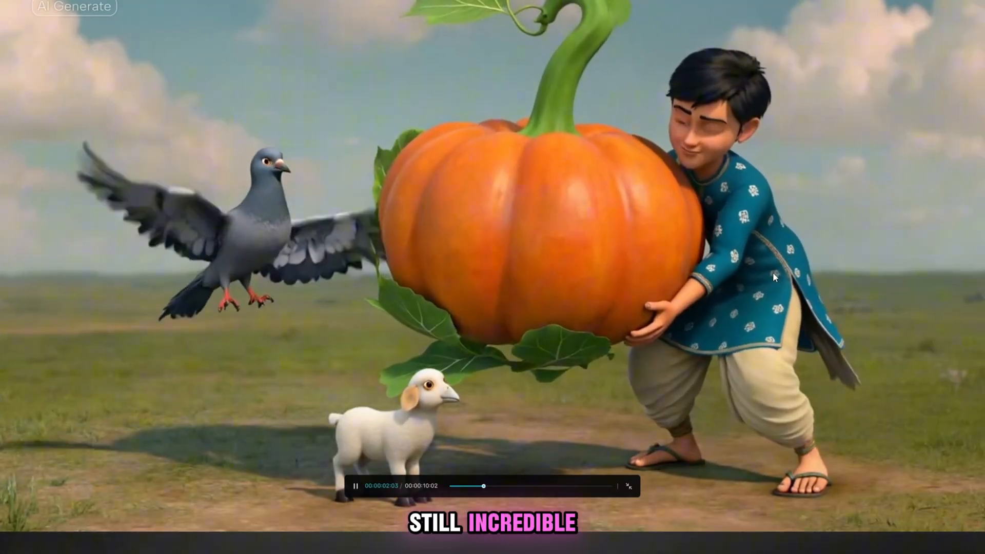